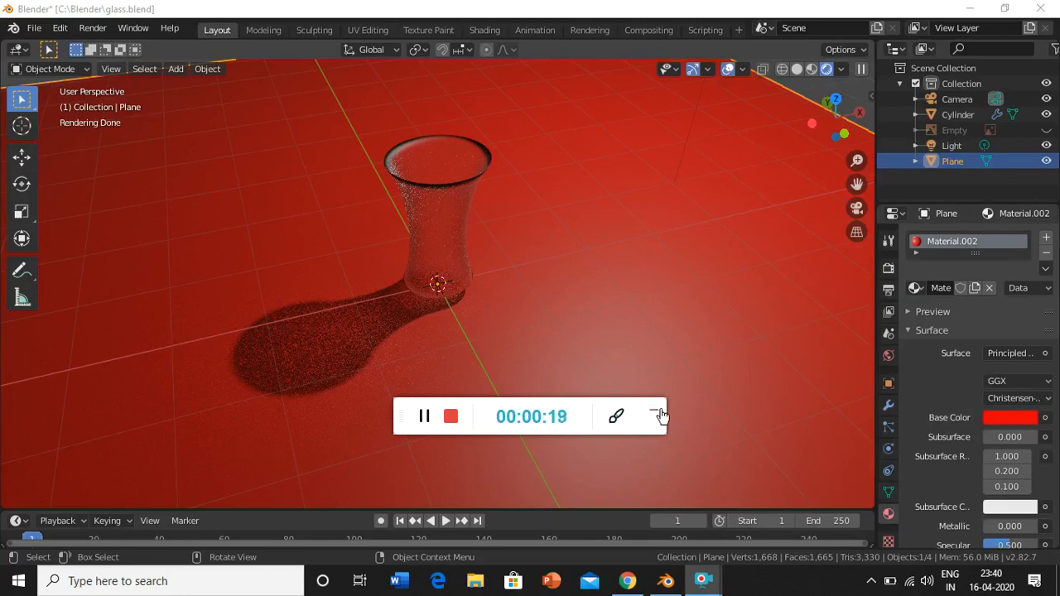
Step: Start a new General scene, discarding unsaved changes to the glass file
click(34, 27)
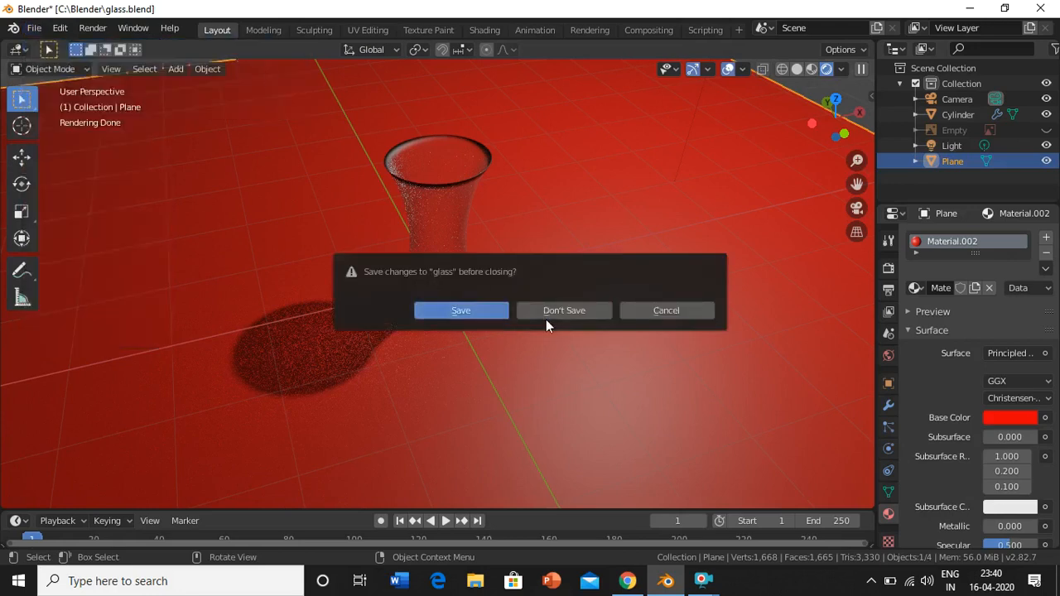
click(564, 310)
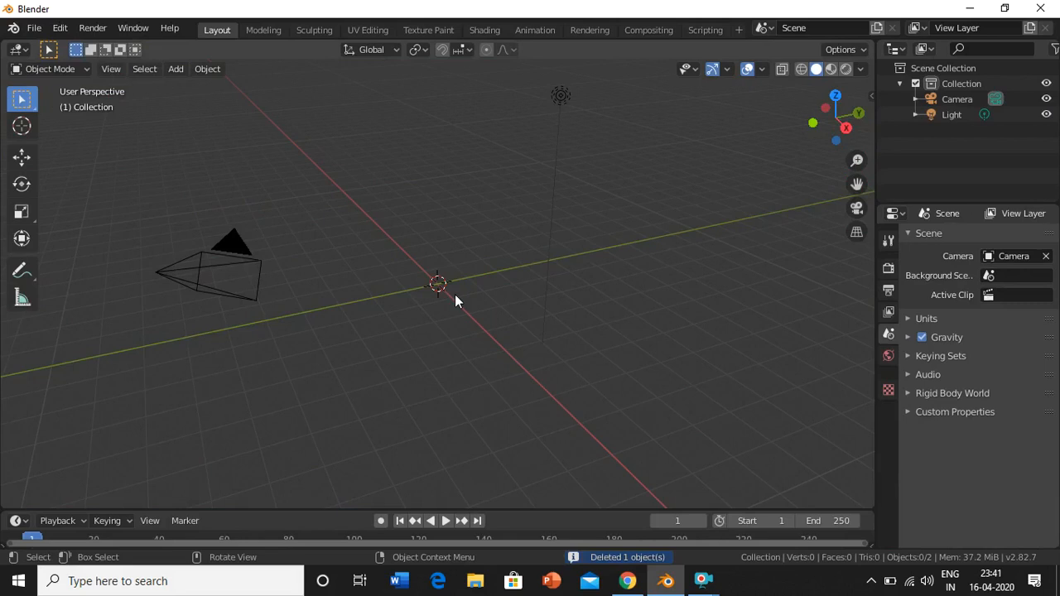
Step: Add a plane at the origin, scale it about 7.8 times, then deselect it
click(174, 69)
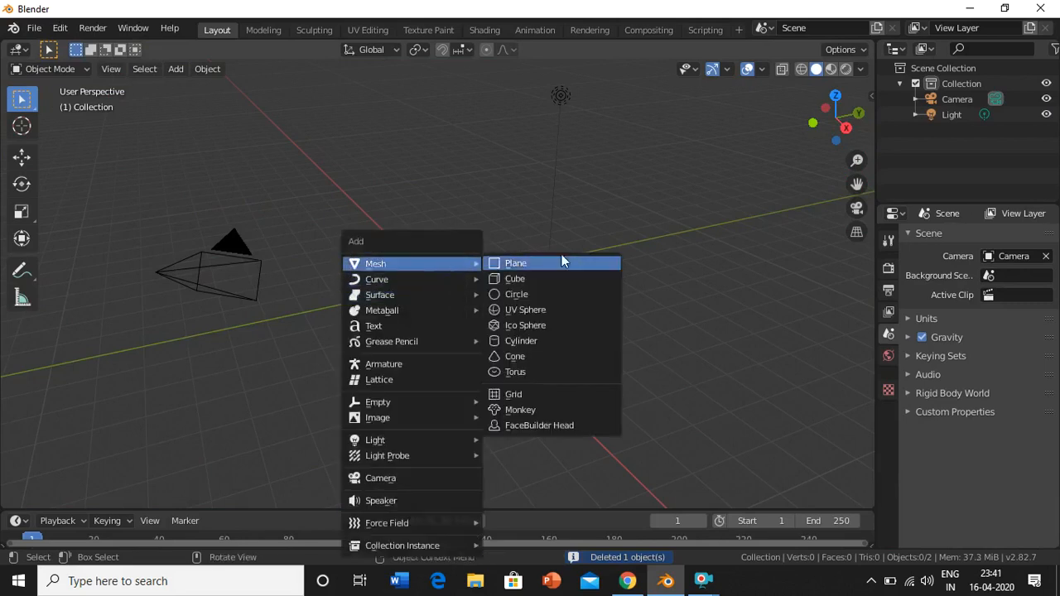
click(515, 263)
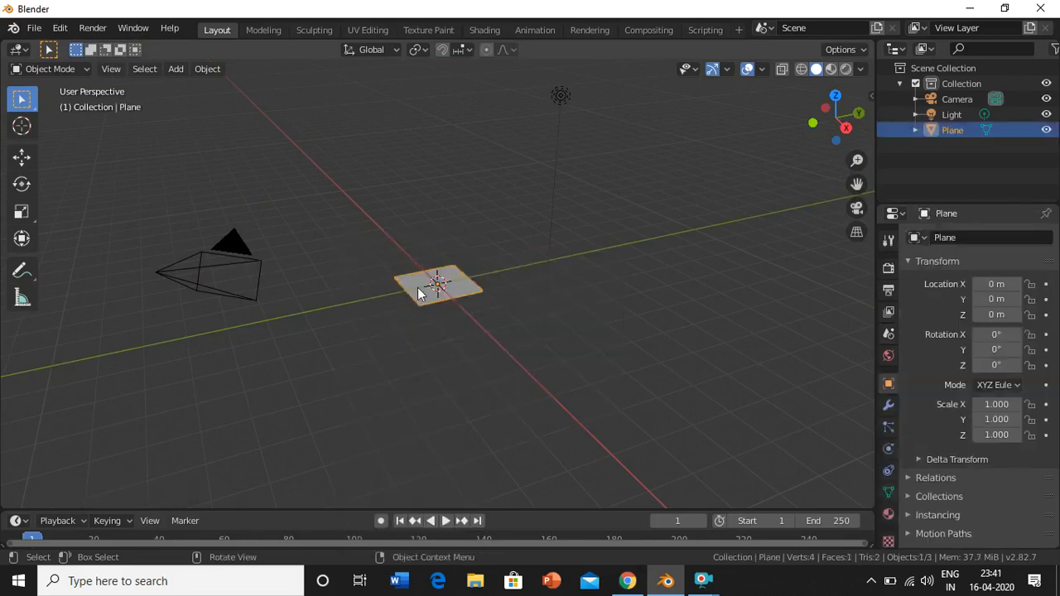
key(s)
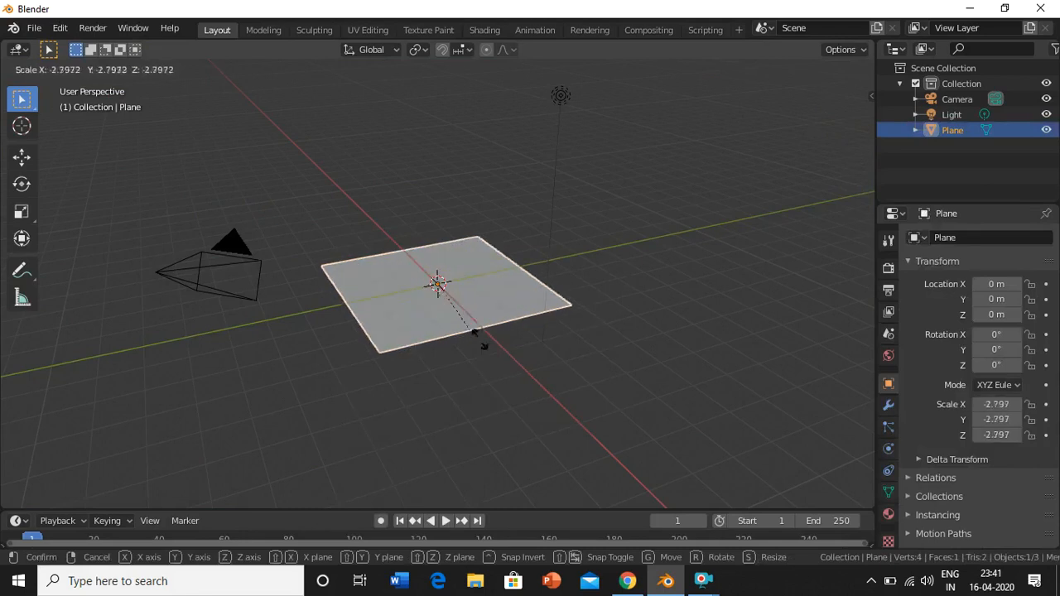
click(533, 420)
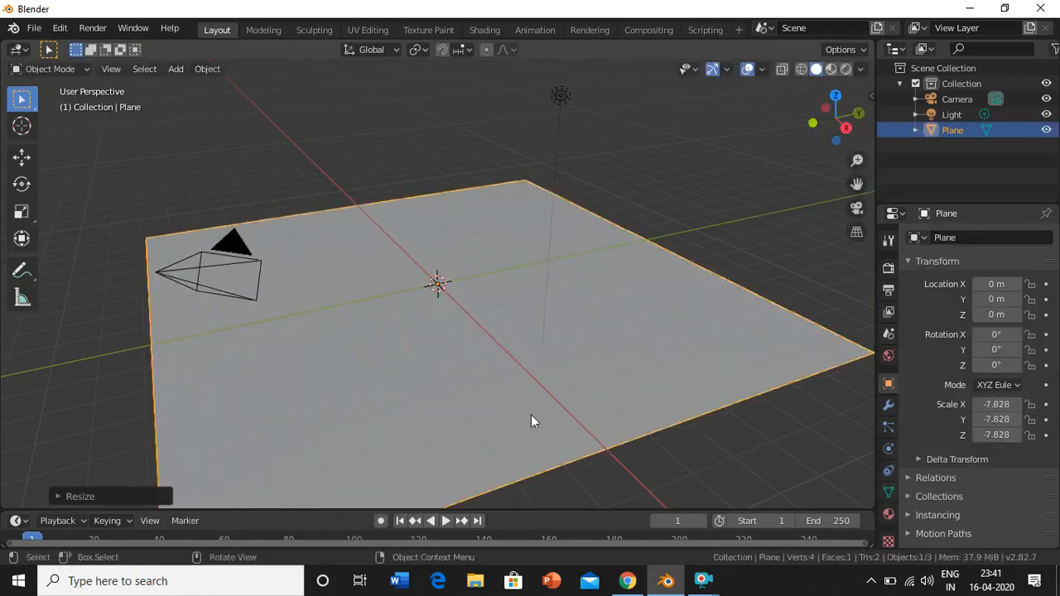
mouse_move(360, 152)
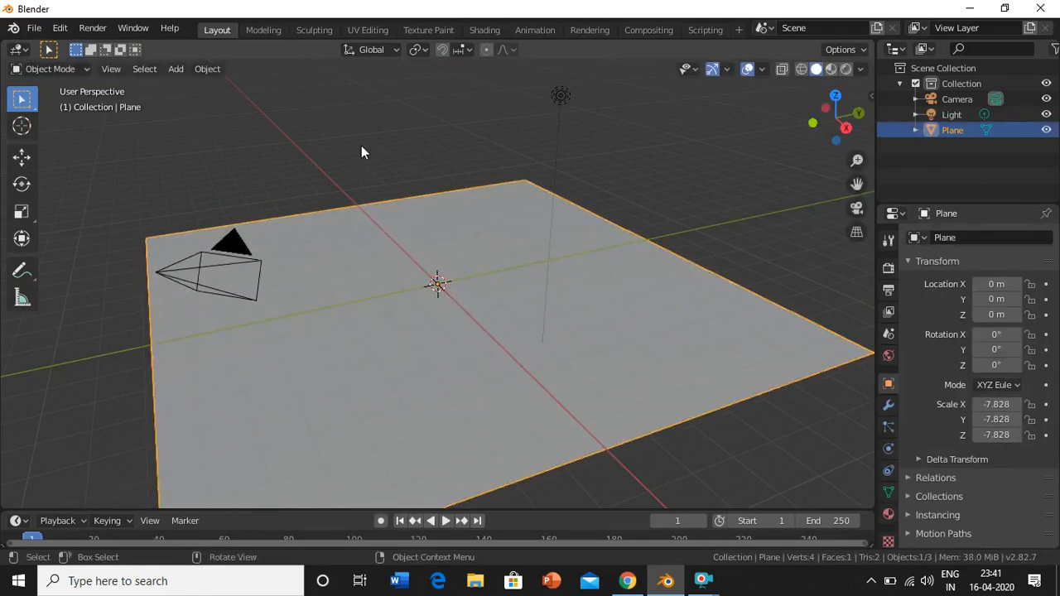
click(380, 159)
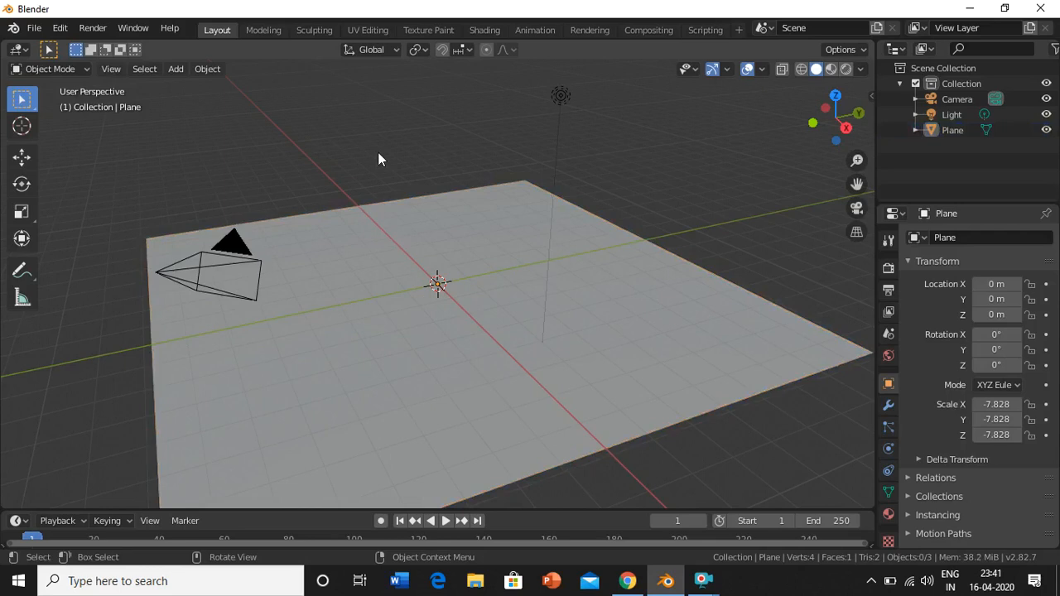
Step: Load shot-glass-drinking.jpg as a reference image with Align to view turned off
click(175, 69)
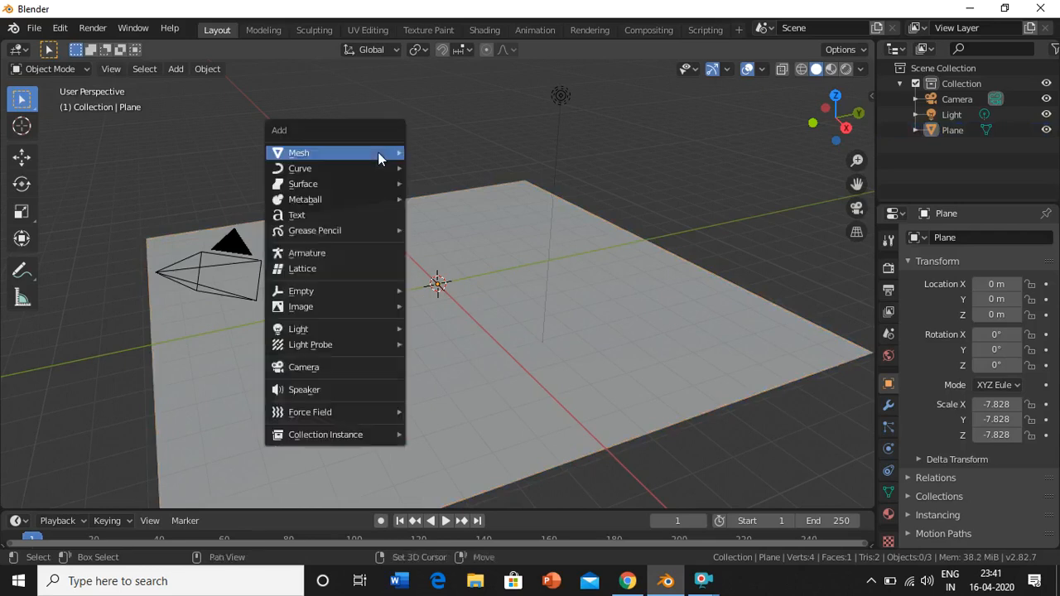
mouse_move(335, 344)
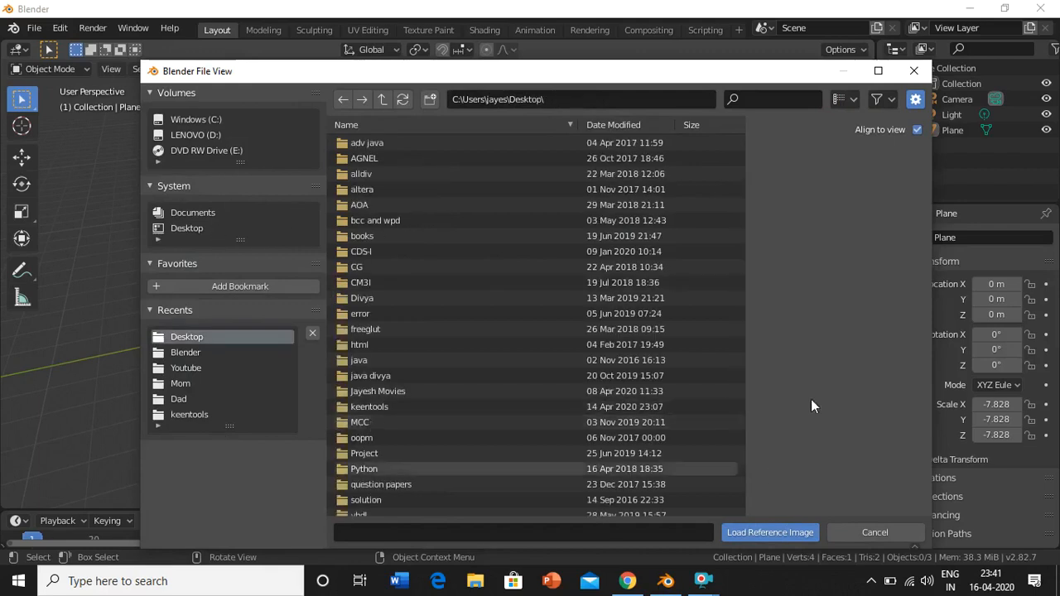
scroll(down, 3)
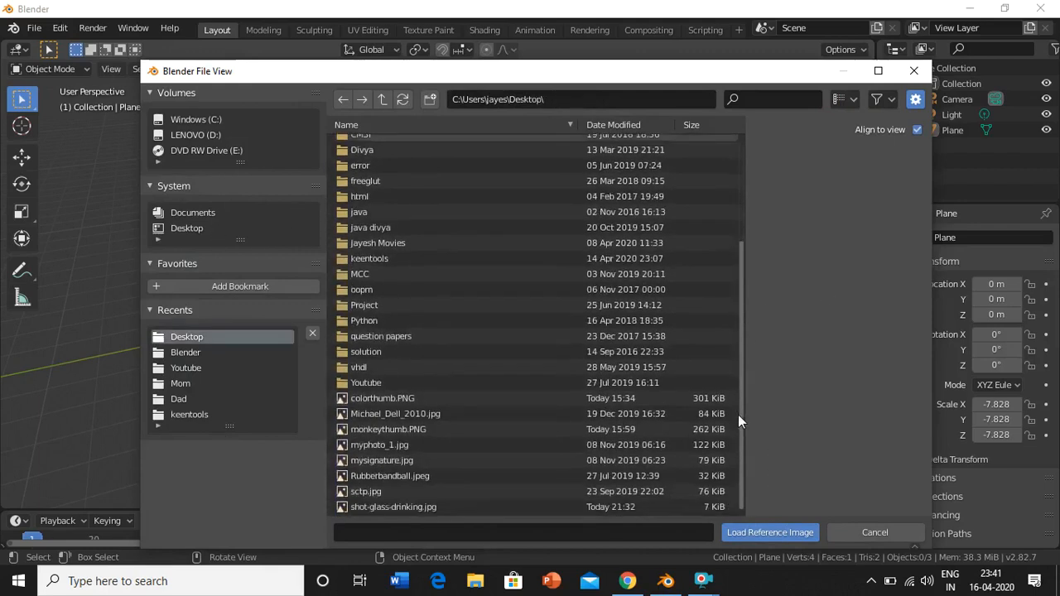
click(393, 506)
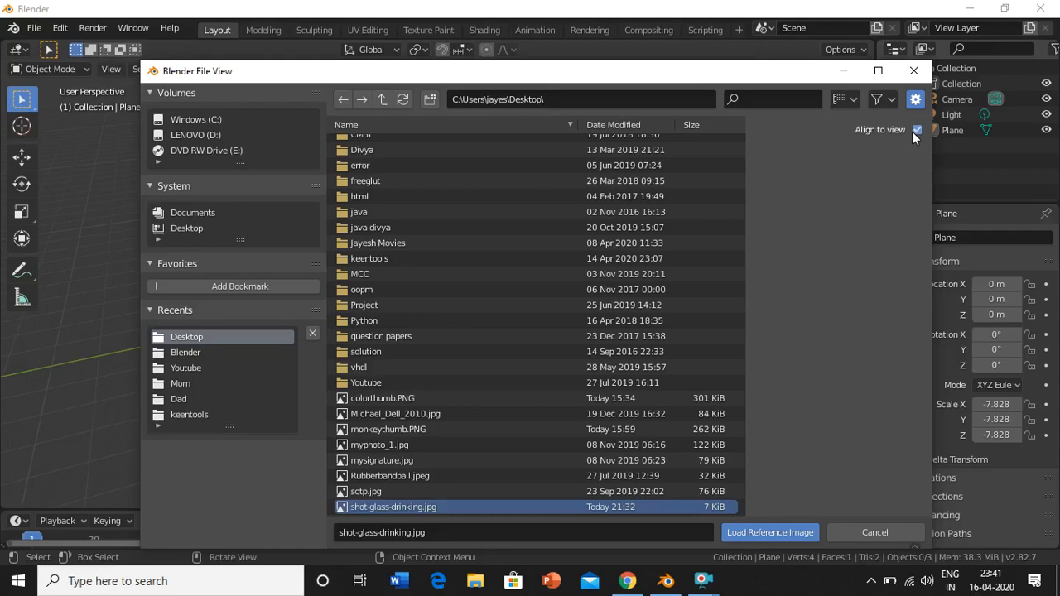
click(916, 129)
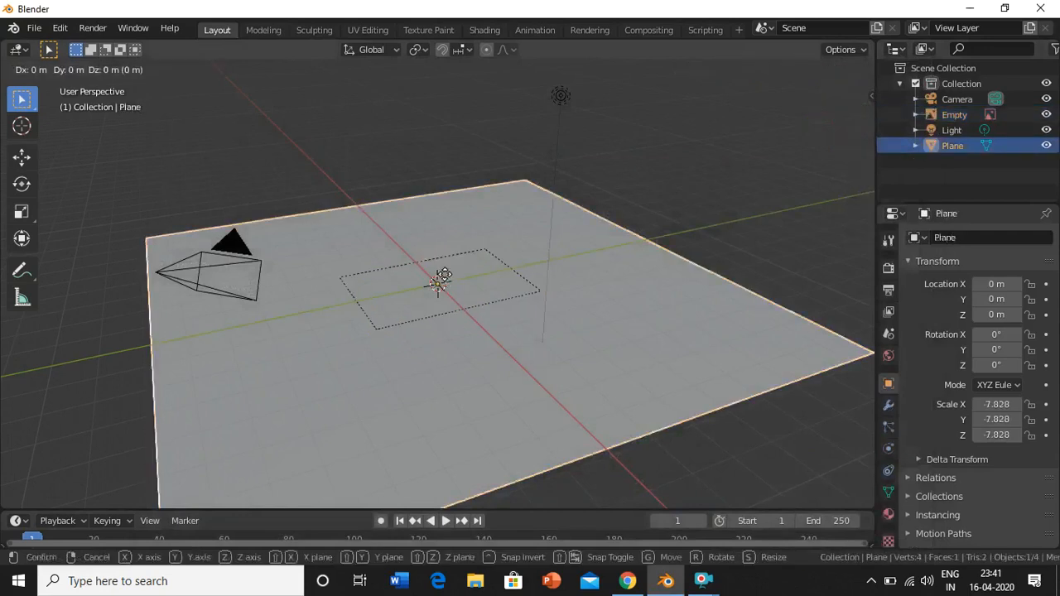
Step: Rotate the reference image 90° on X and raise it above the plane
key(r)
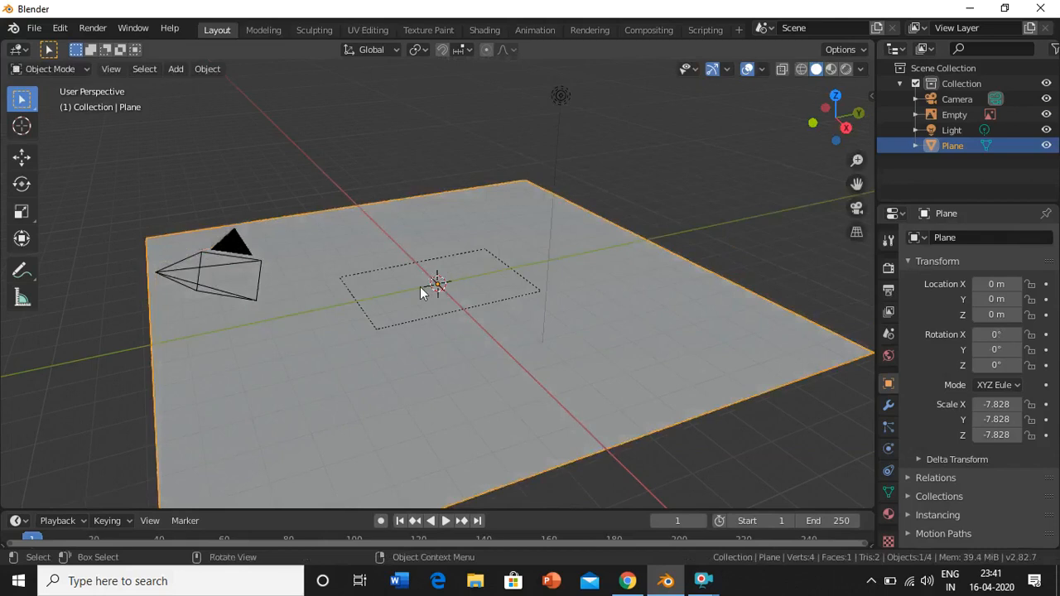
click(953, 114)
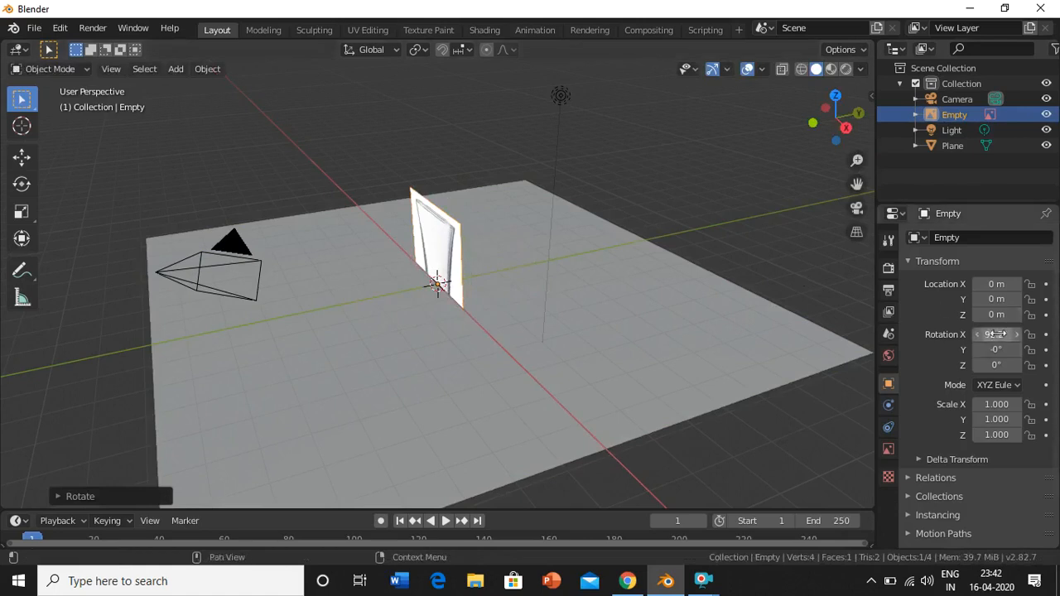
text(92.2339)
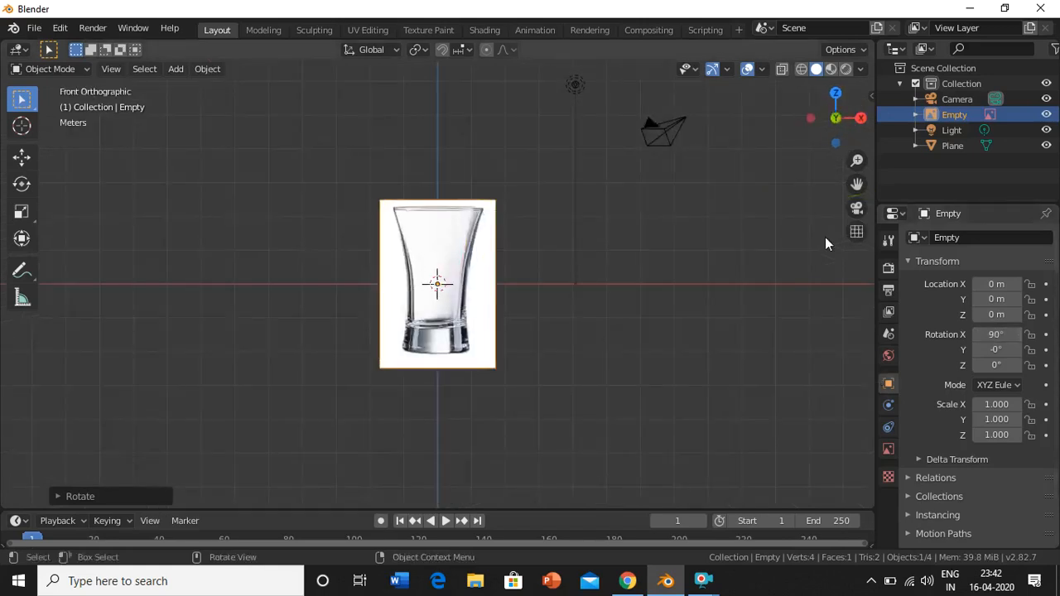
click(437, 284)
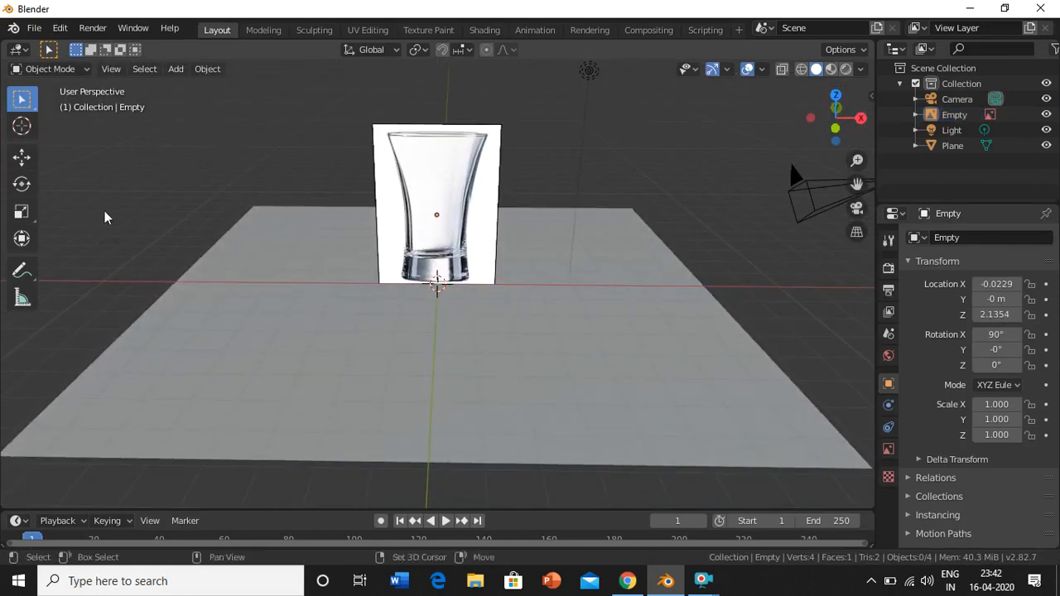
Step: Add a cylinder, move it up and stretch it vertically to the glass's height
click(174, 68)
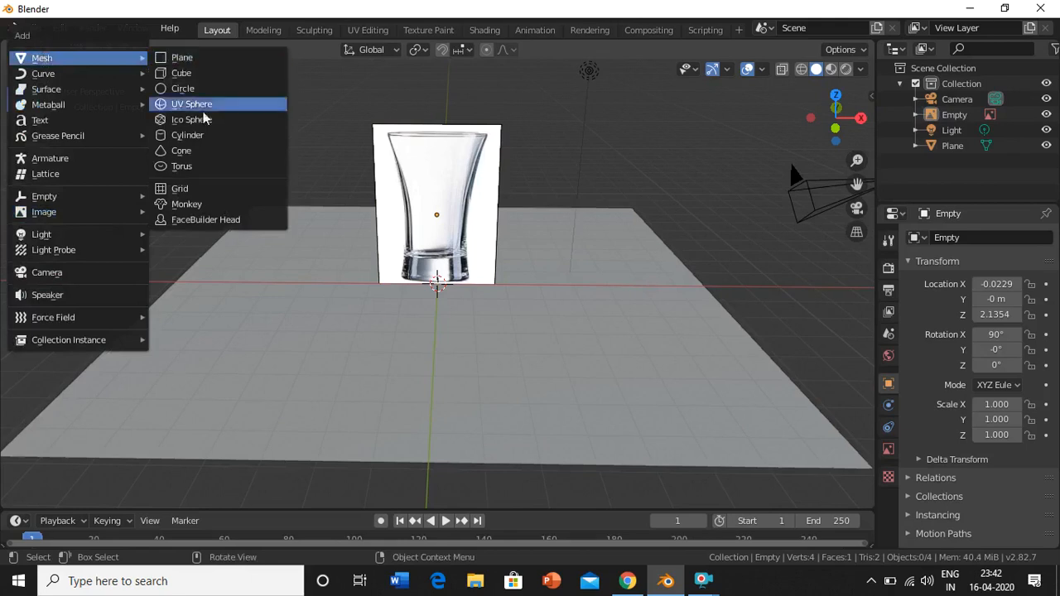
click(187, 135)
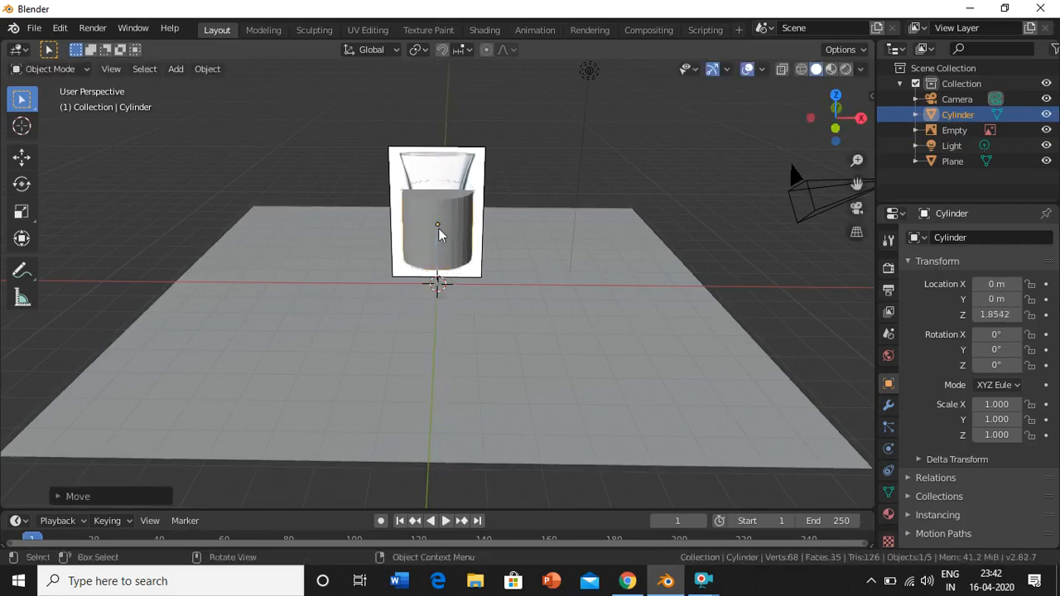
mouse_move(437, 223)
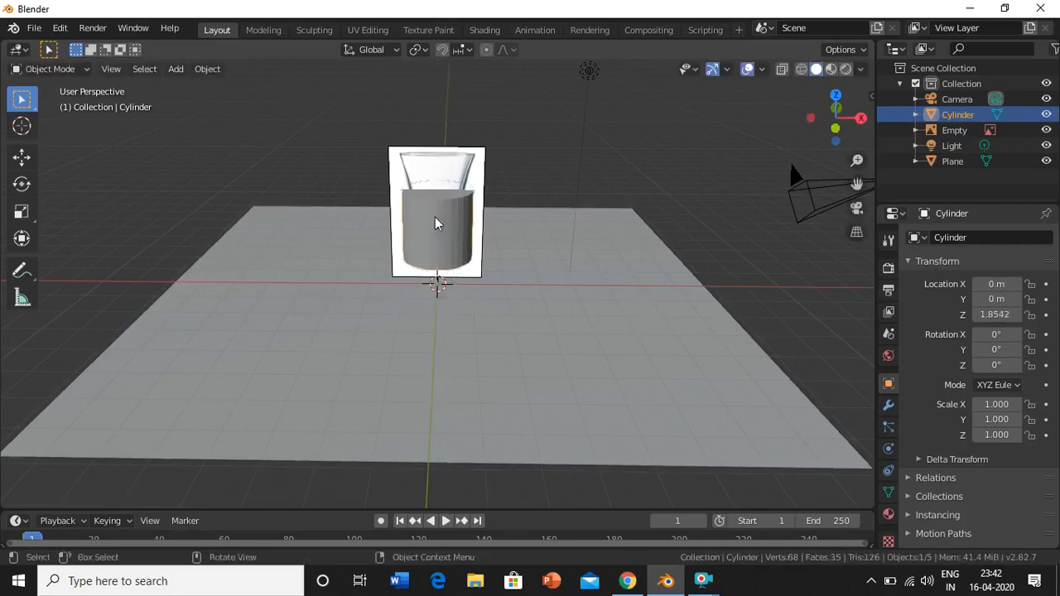
click(436, 230)
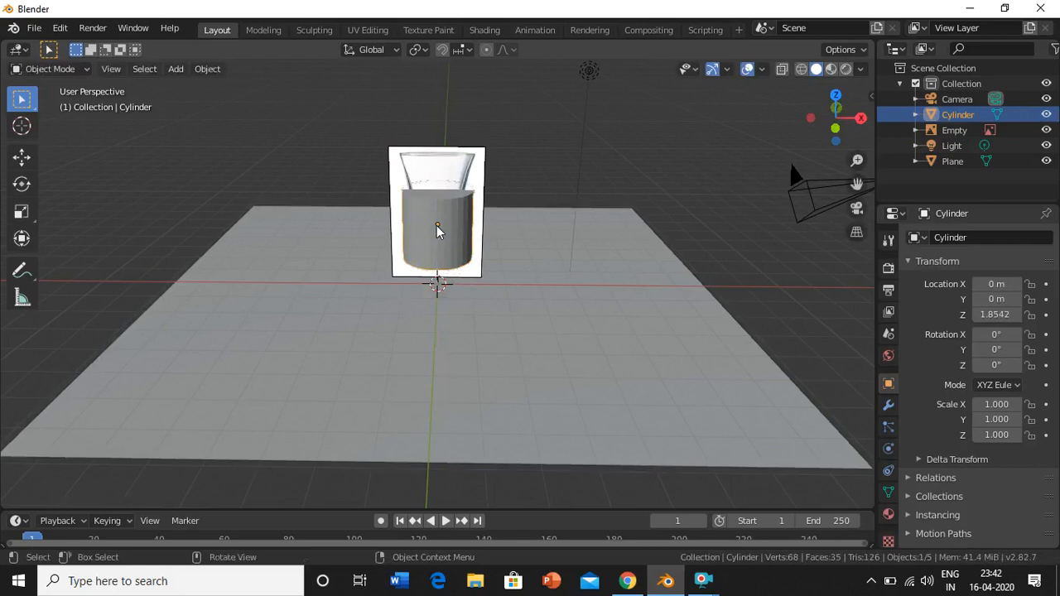
key(g)
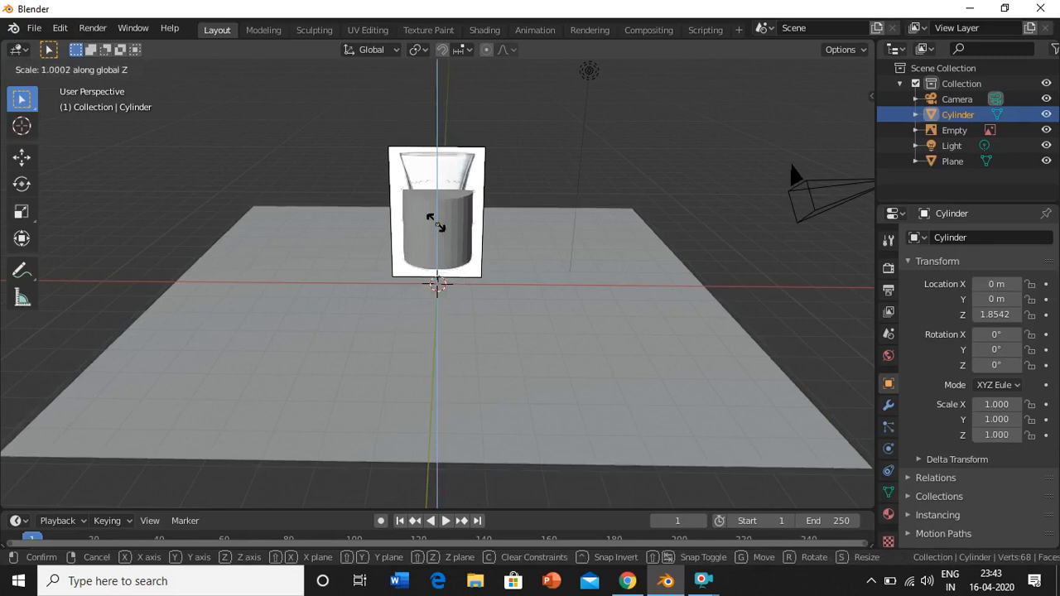
mouse_move(439, 224)
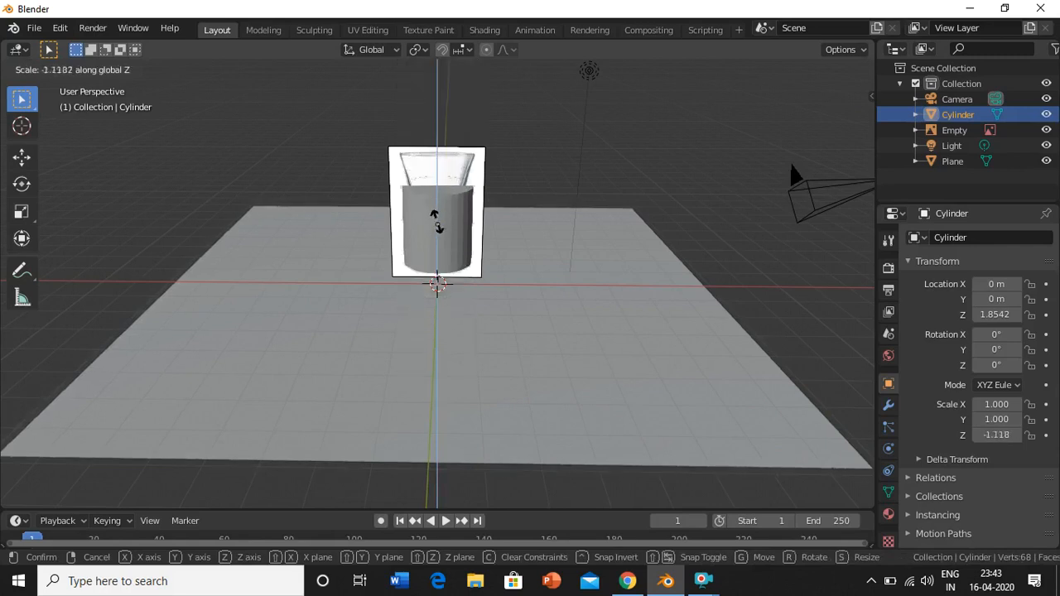
click(439, 227)
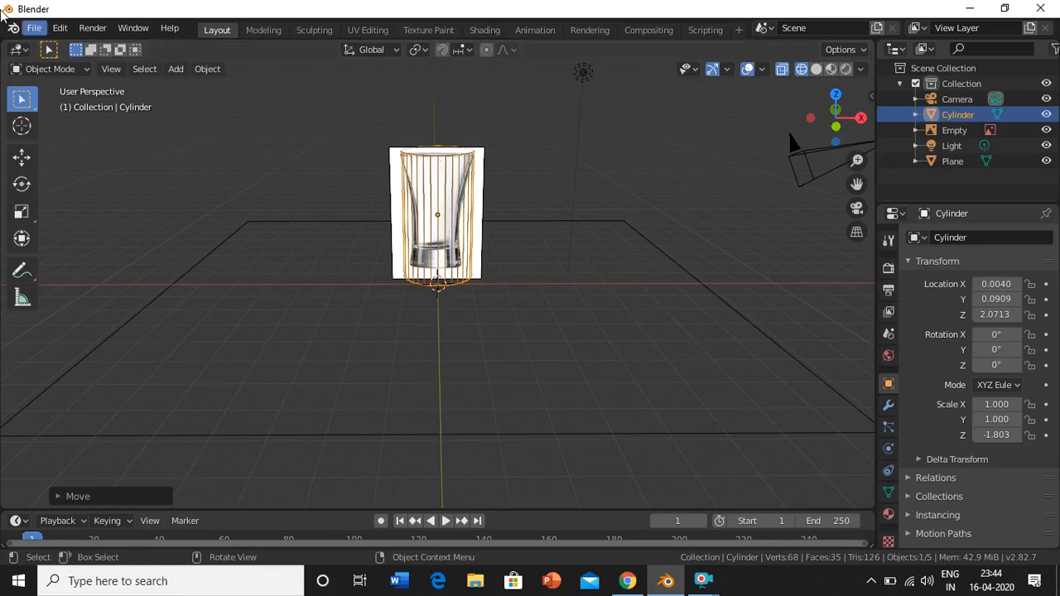
mouse_move(83, 74)
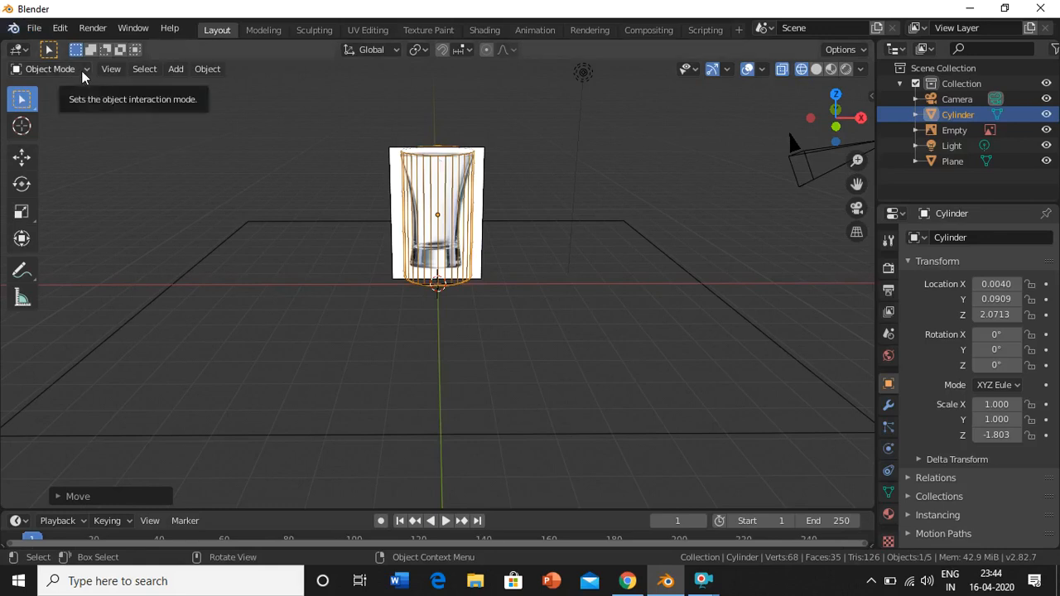
Step: Enter Edit Mode on the cylinder with no vertices selected
click(49, 69)
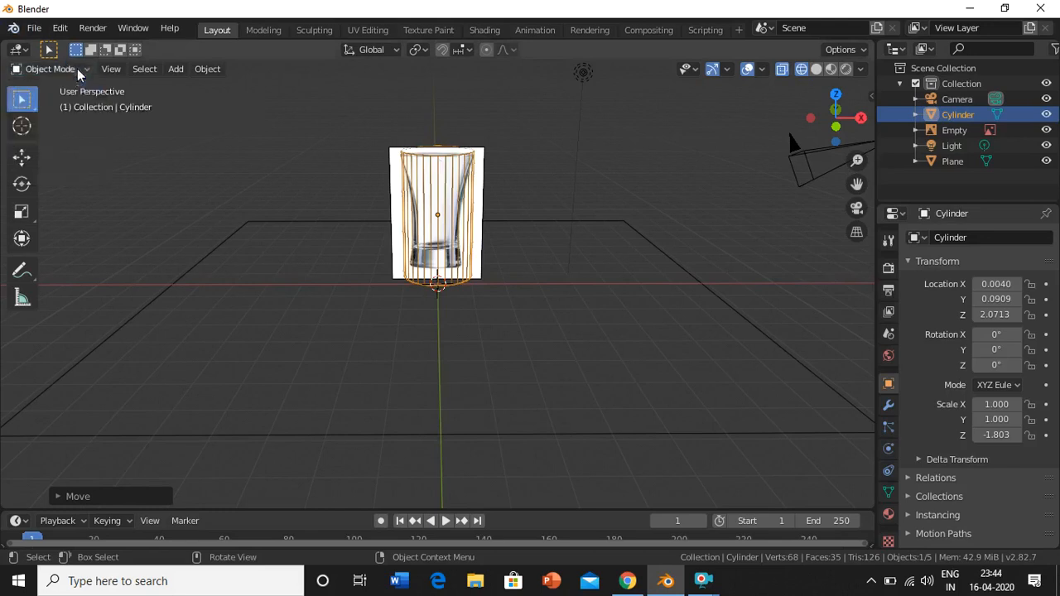
key(Tab)
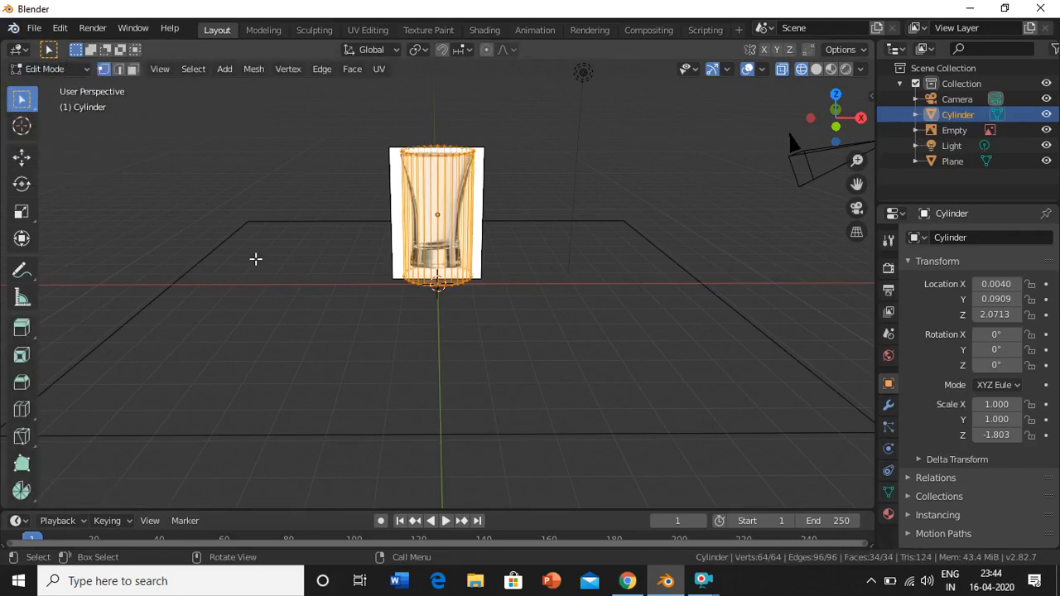
mouse_move(416, 259)
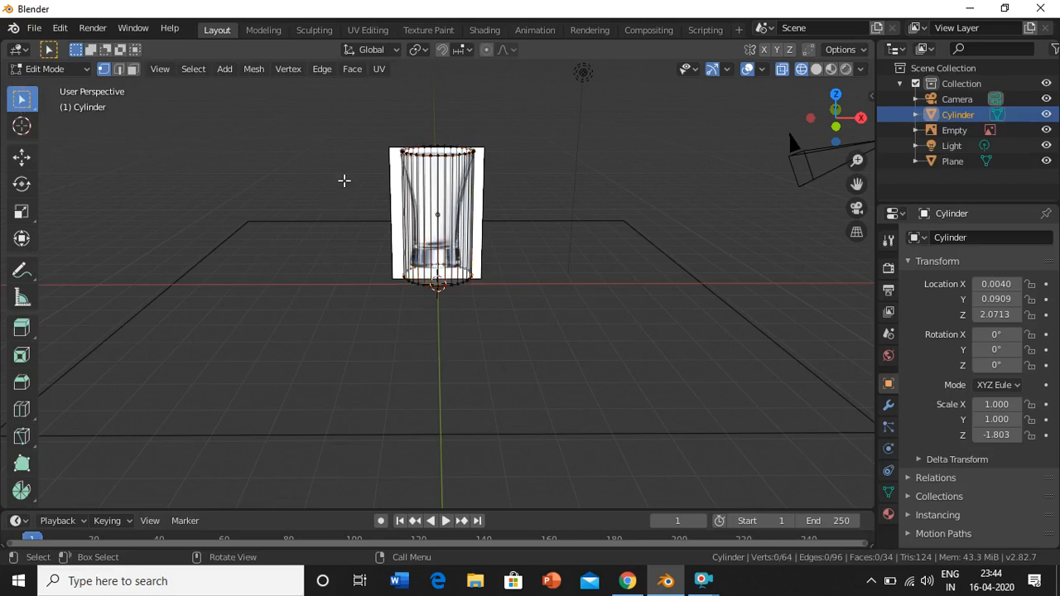
mouse_move(388, 147)
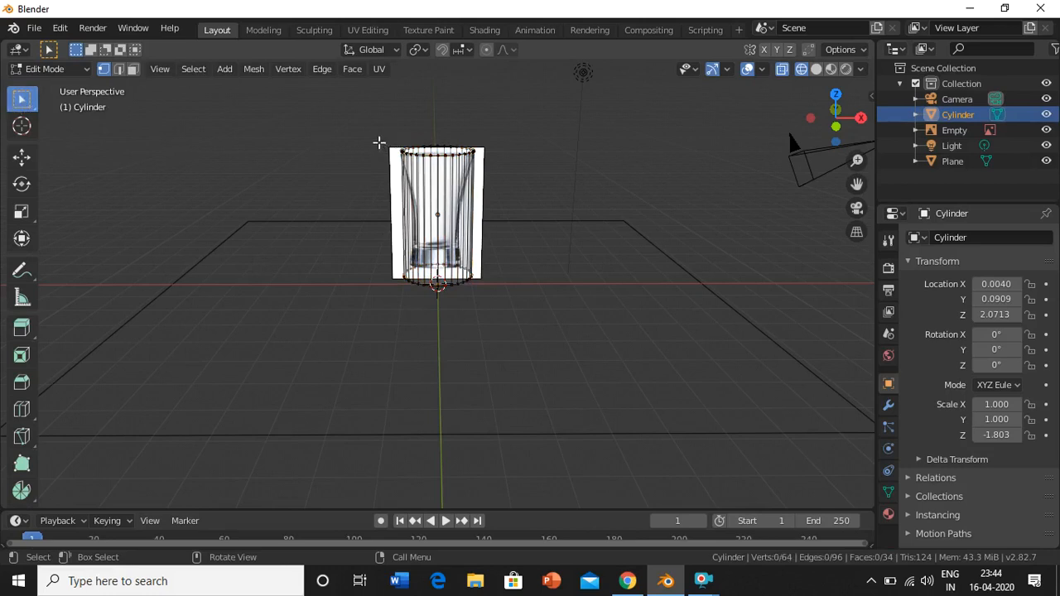
Step: Add loop cuts and scale them to match the glass's narrow-waisted outline
drag(379, 141, 537, 192)
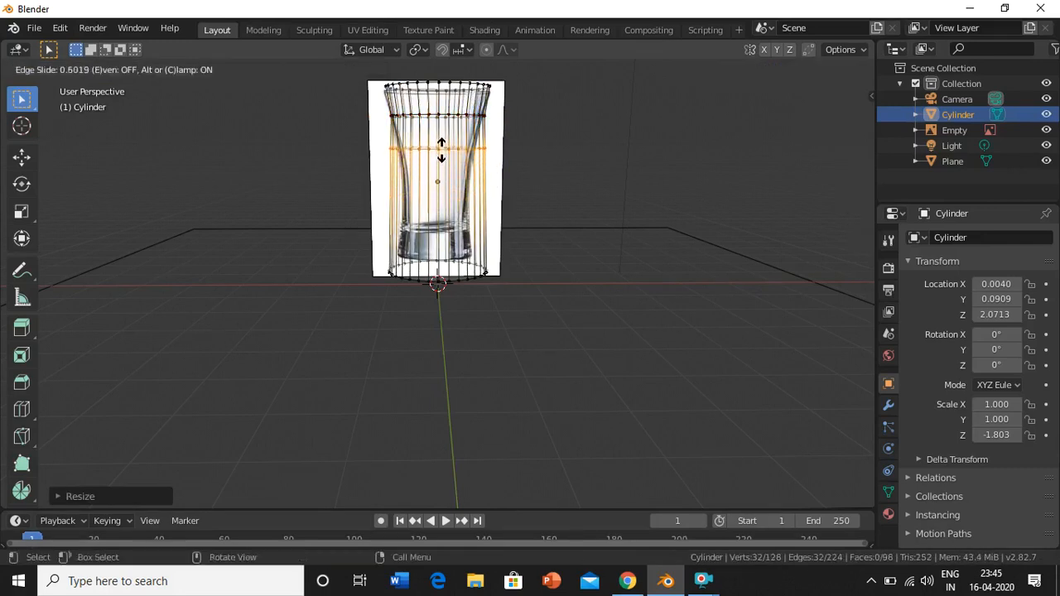
click(438, 154)
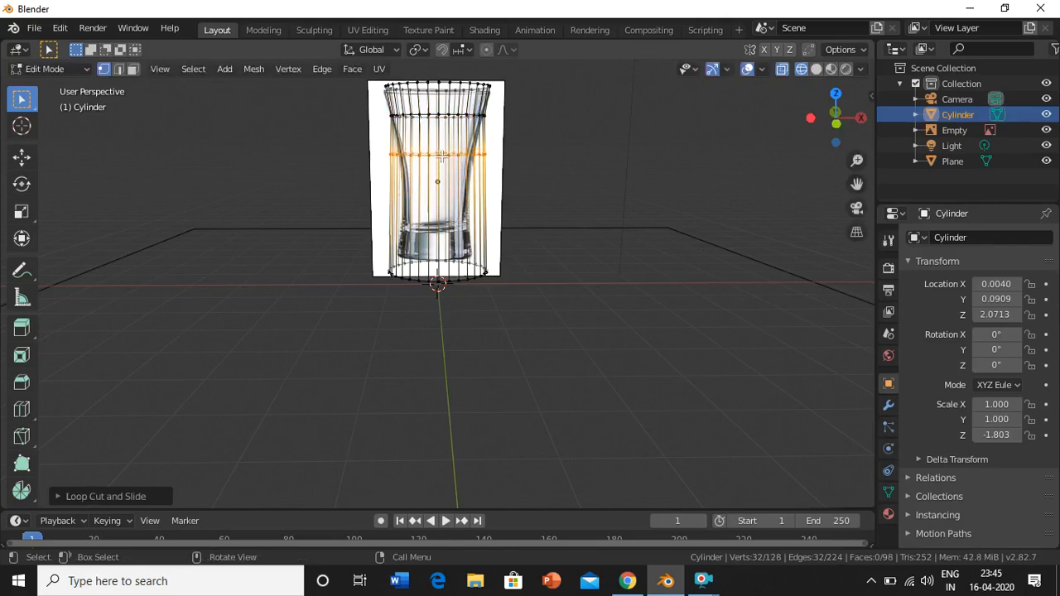
key(s)
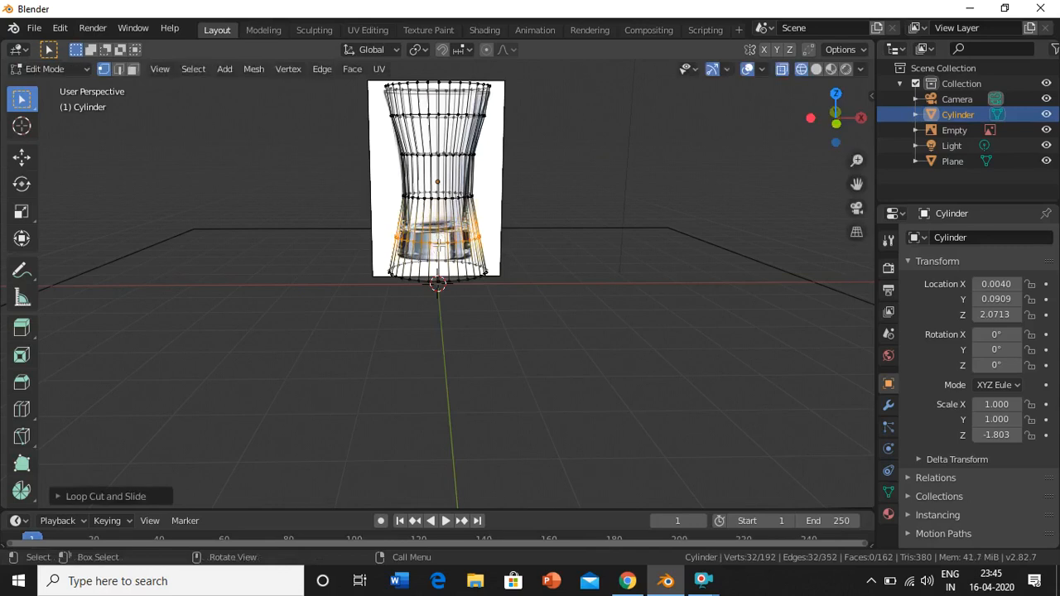
key(s)
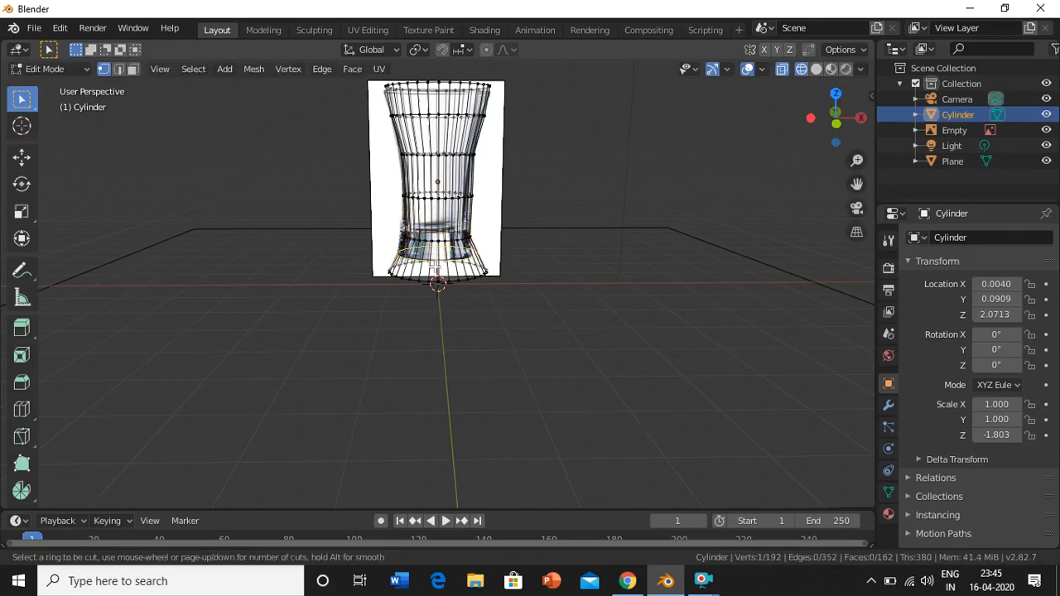
click(435, 257)
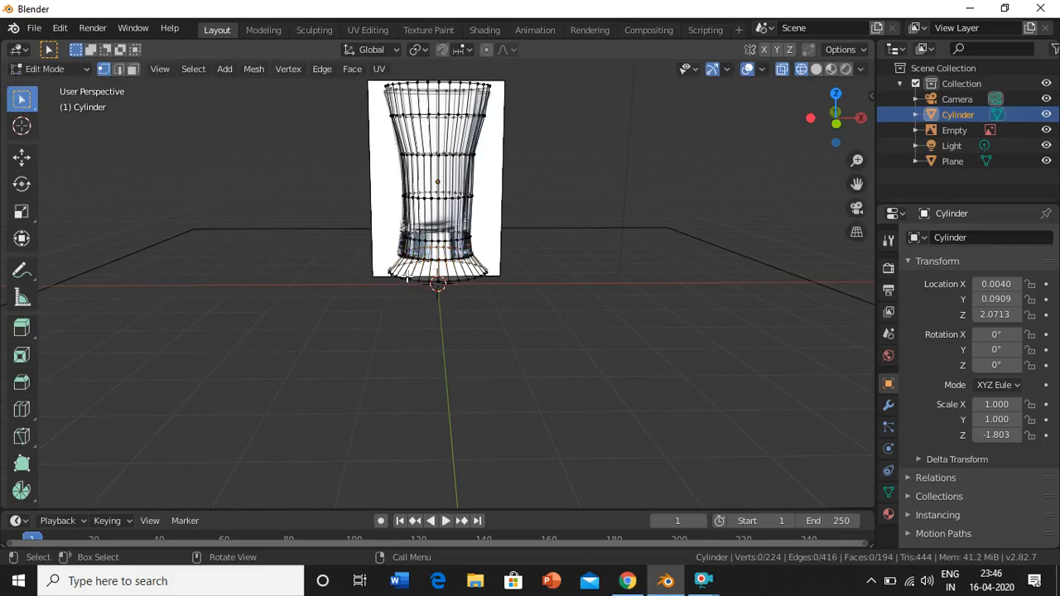
Step: Select and dissolve surplus edge loops, leaving the mesh at 160 vertices
click(408, 165)
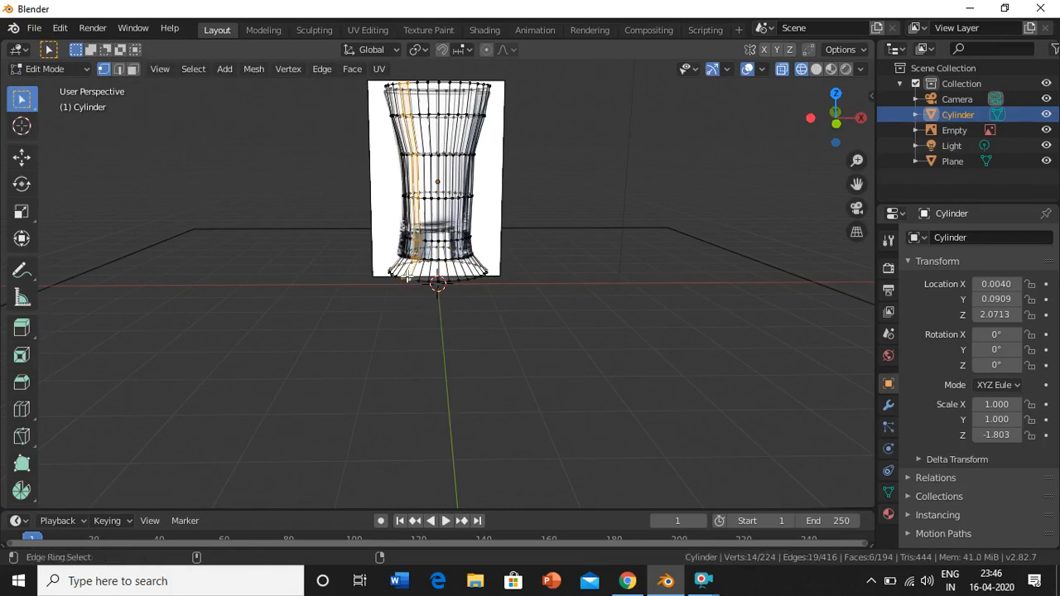
click(430, 339)
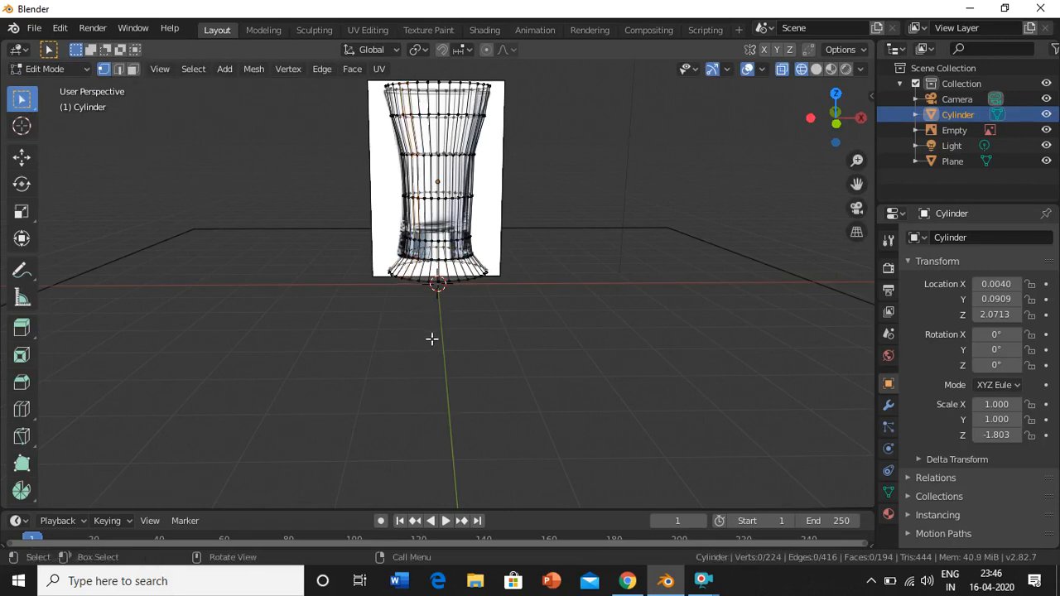
click(435, 273)
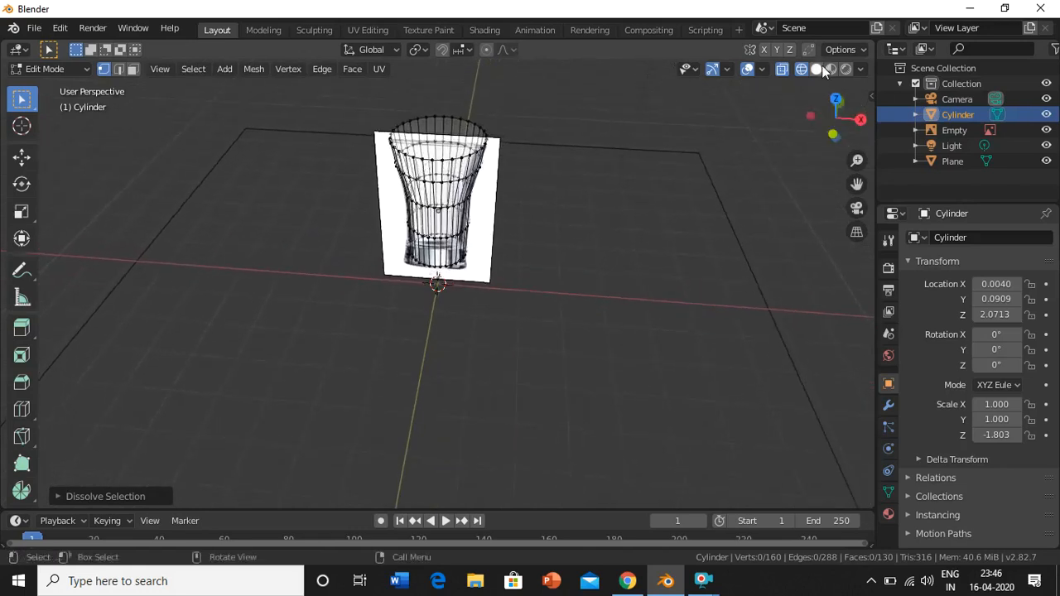
Step: In solid shading with the reference hidden, delete the glass's top cap face
click(815, 68)
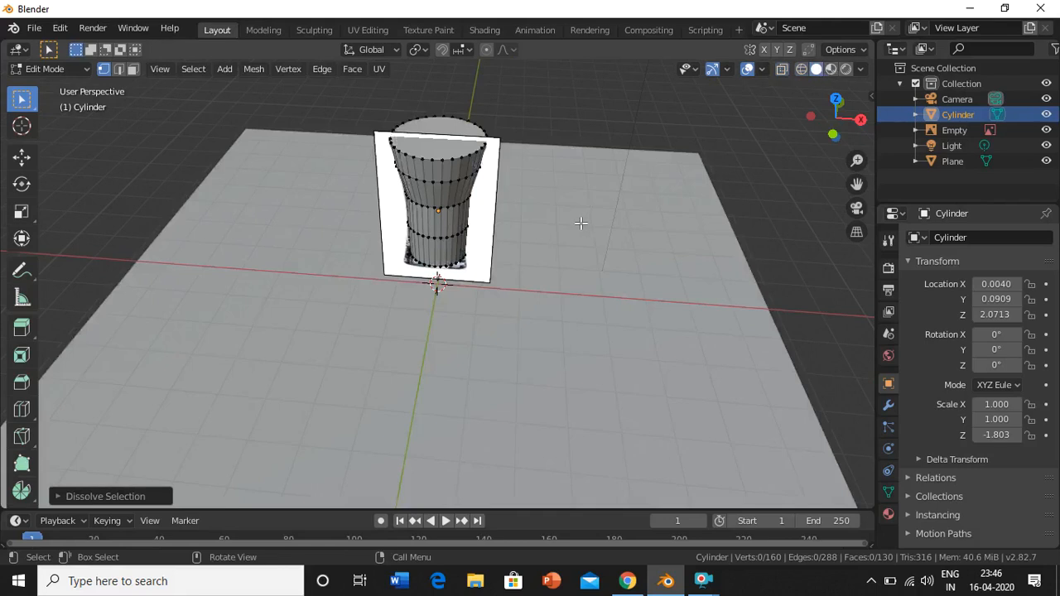
mouse_move(497, 224)
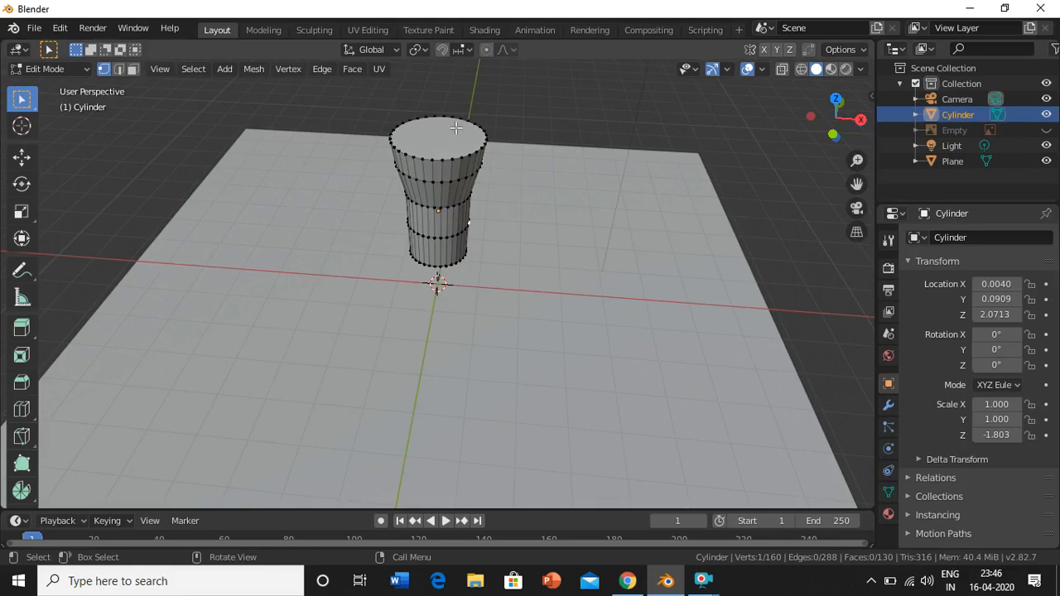
mouse_move(422, 157)
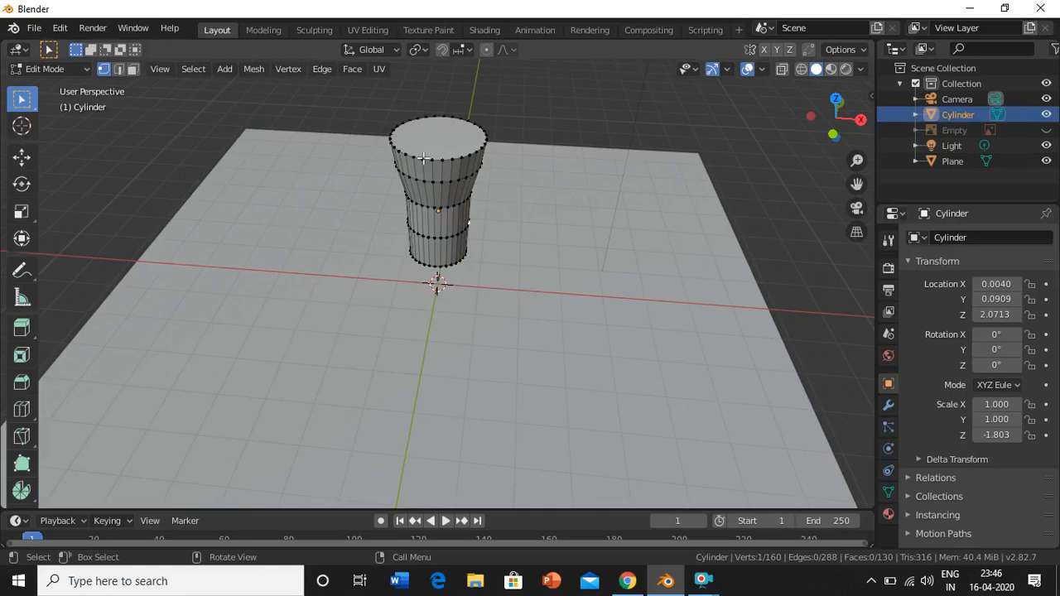
mouse_move(263, 223)
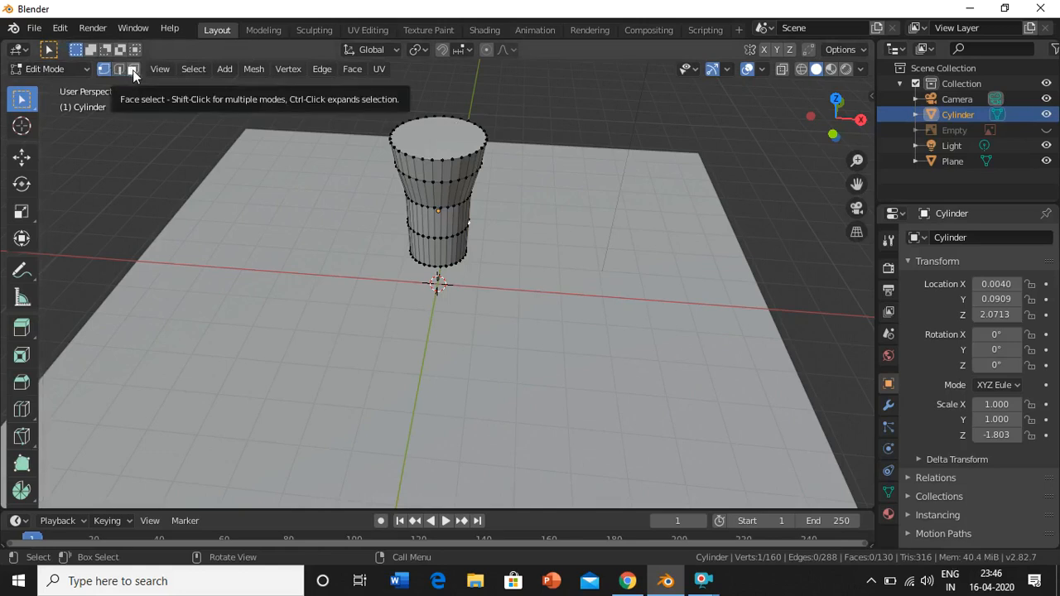
click(132, 68)
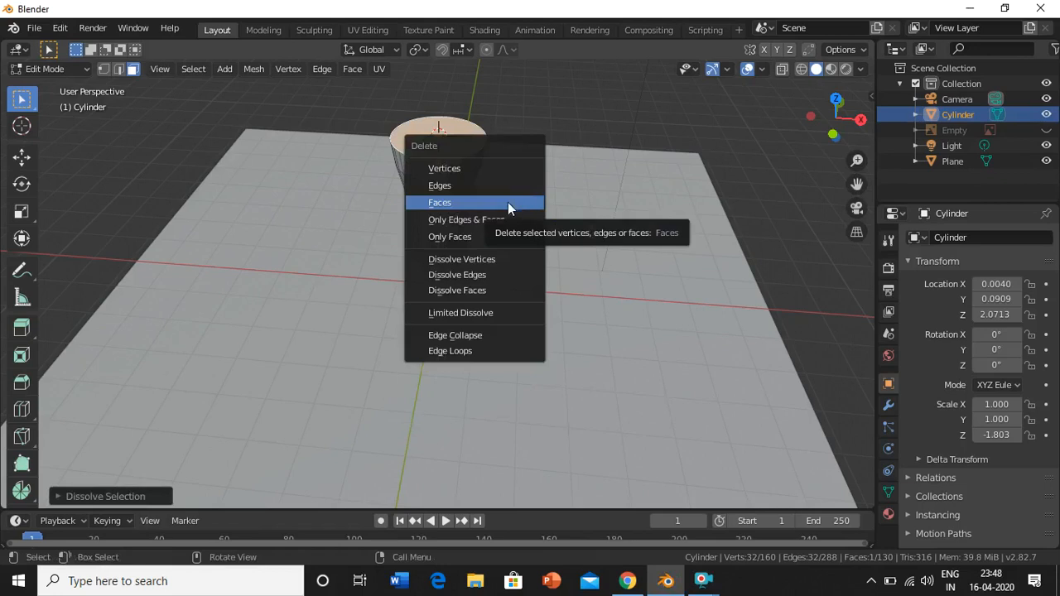
click(439, 202)
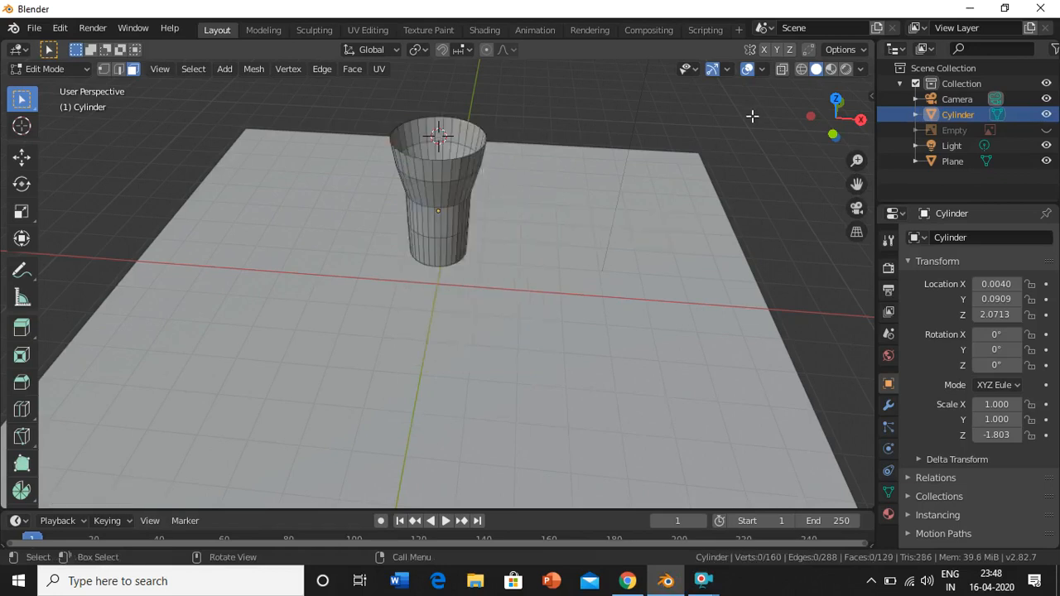
mouse_move(505, 177)
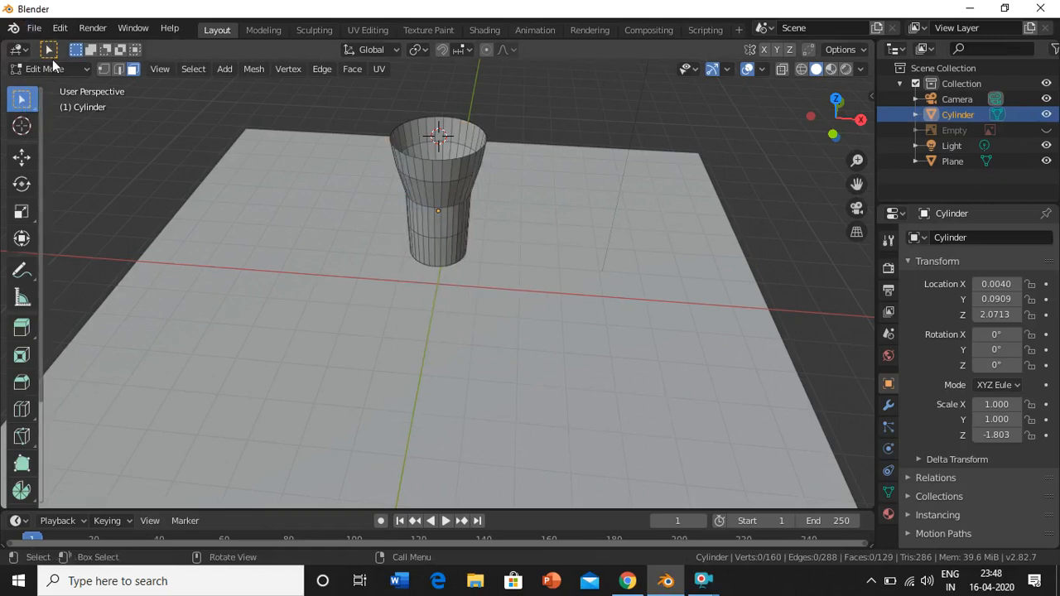
Step: Return the glass to Object Mode and apply Shade Smooth
click(45, 68)
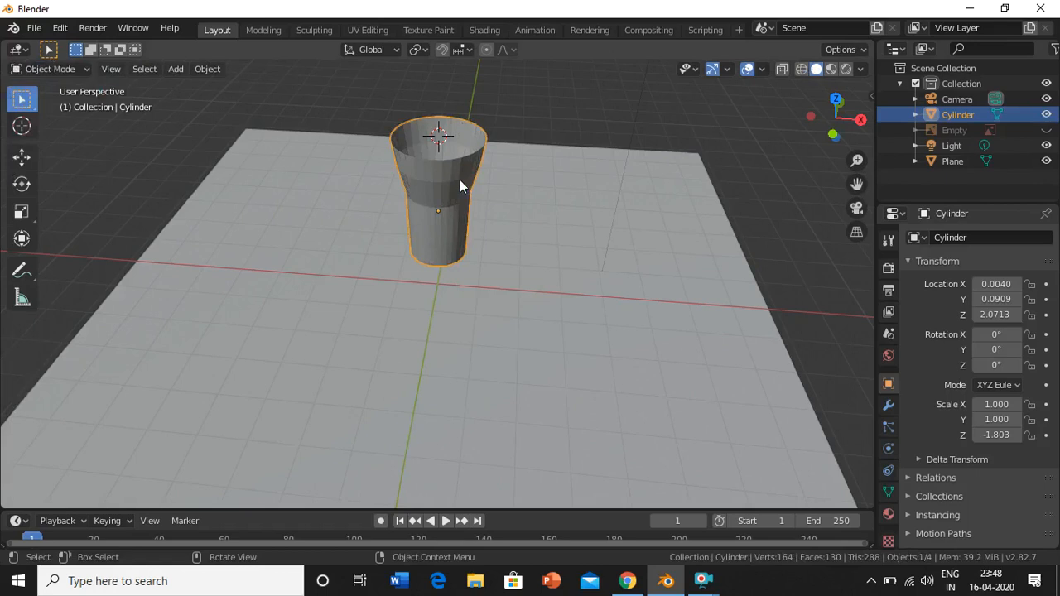
right_click(461, 186)
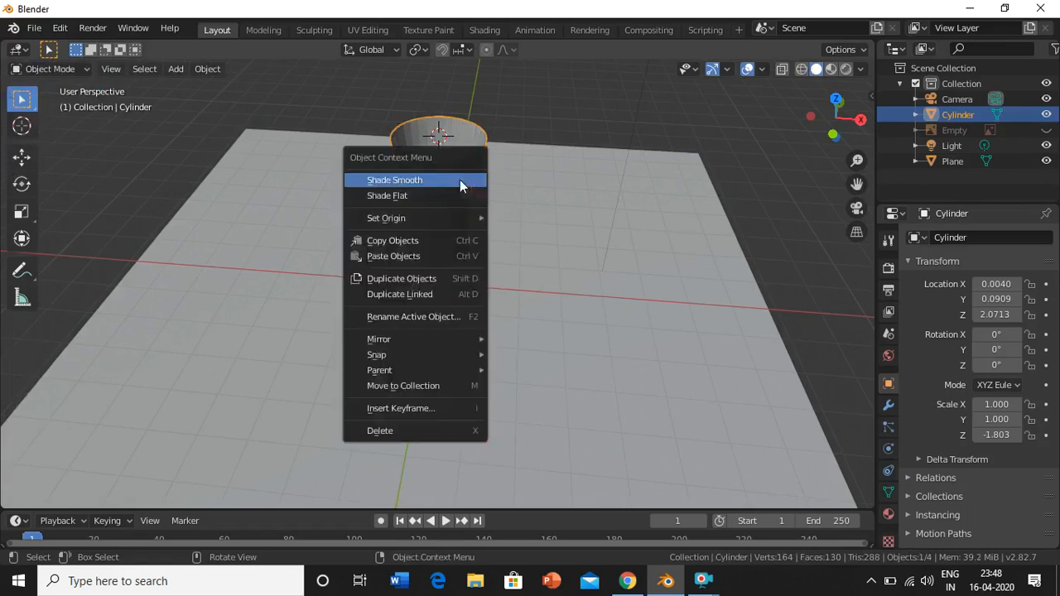
click(394, 180)
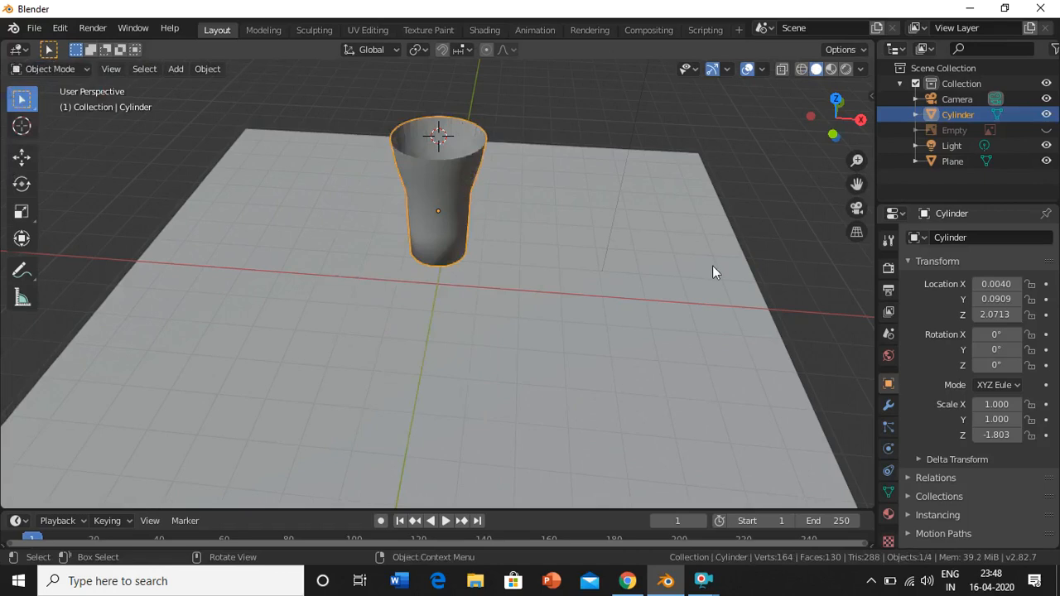
mouse_move(782, 229)
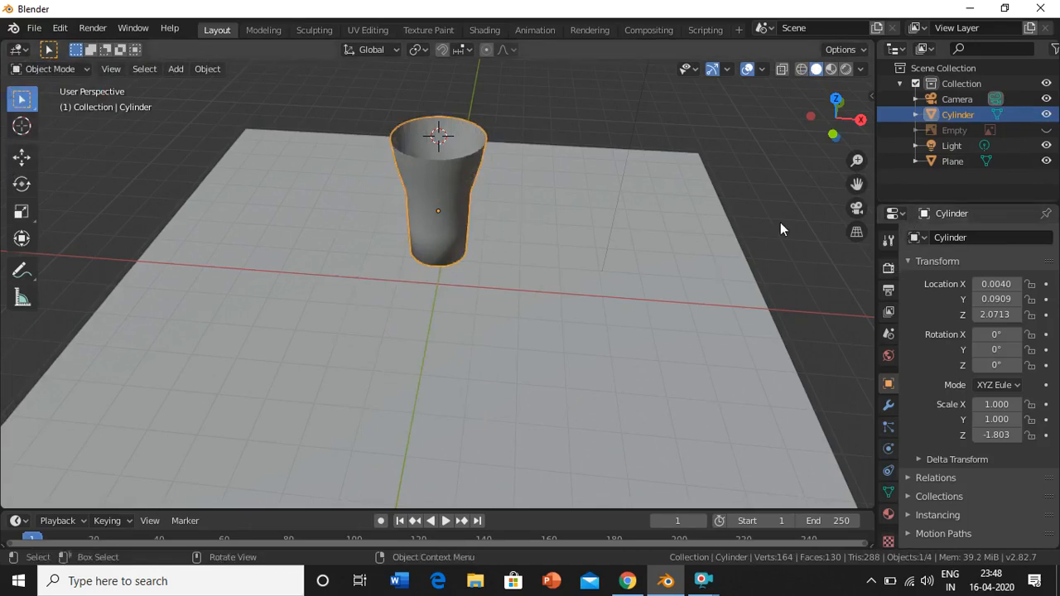
Step: Add a Solidify modifier below the Subdivision Surface modifier on the cylinder, 0.01 m thick
click(888, 470)
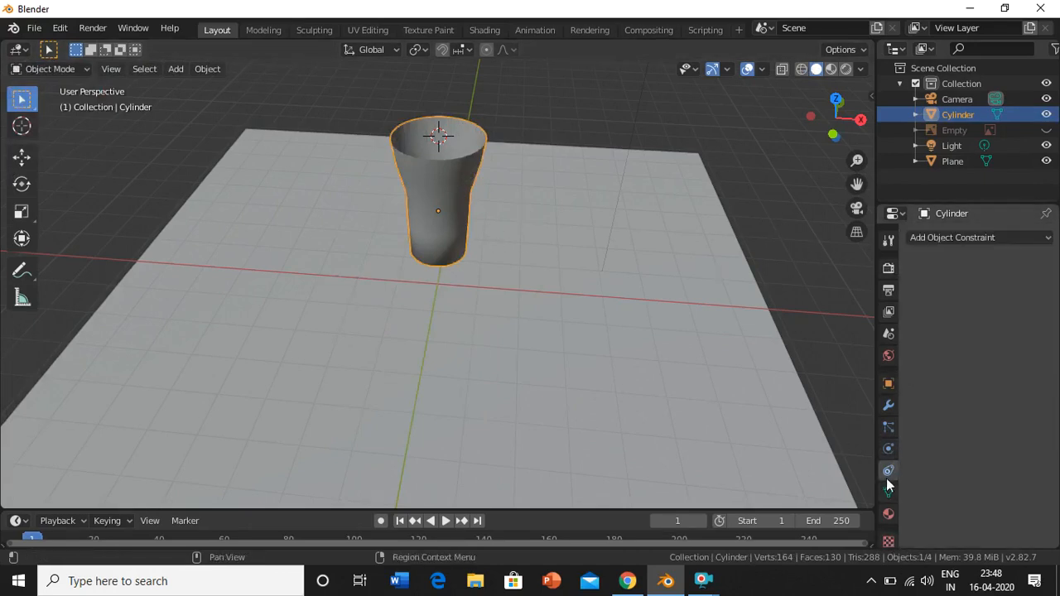
click(888, 406)
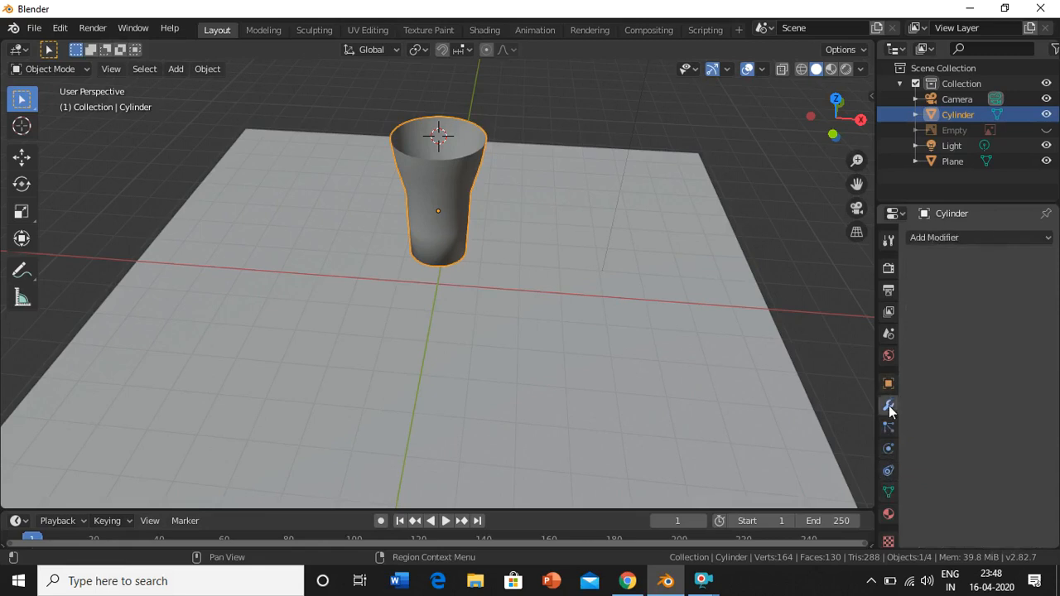
mouse_move(894, 417)
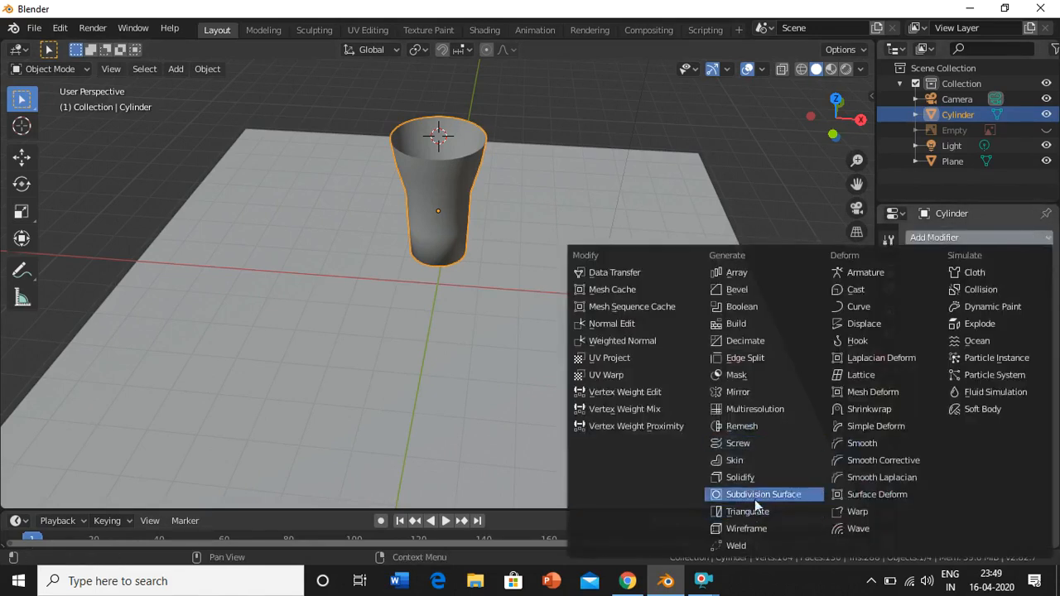
click(763, 495)
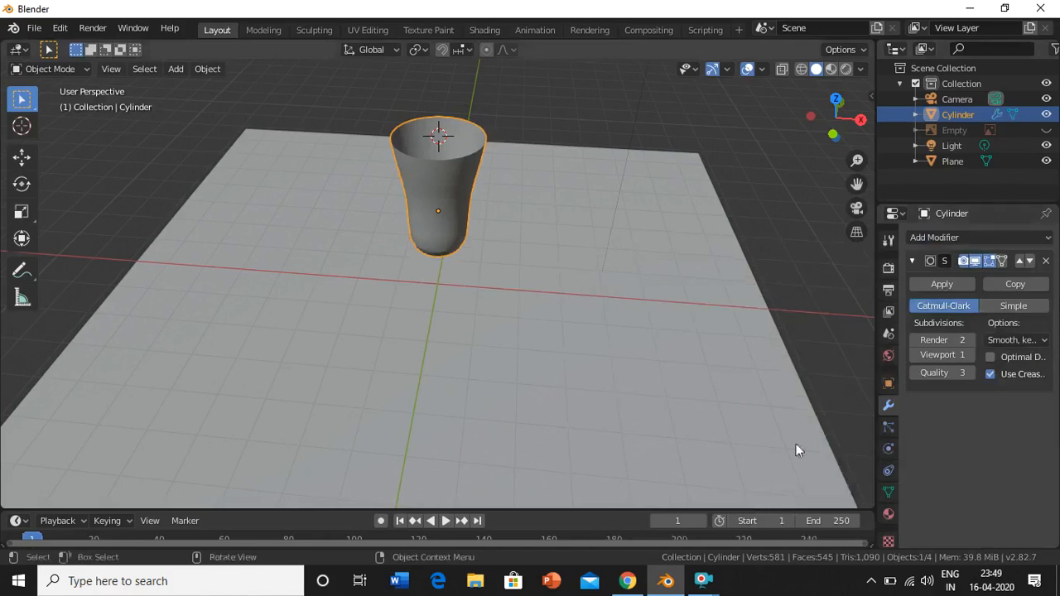
mouse_move(875, 165)
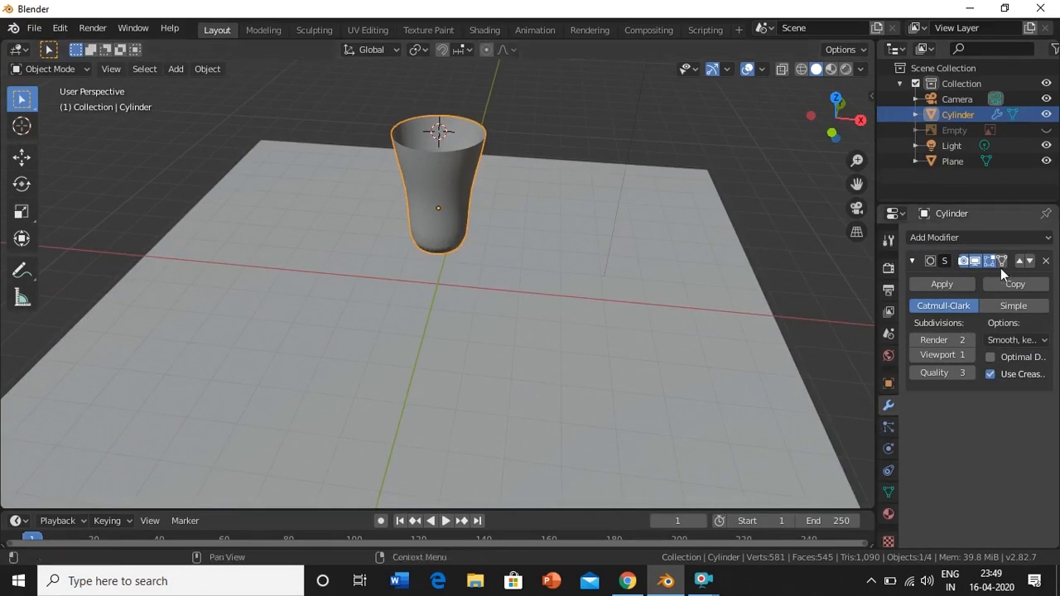
click(934, 238)
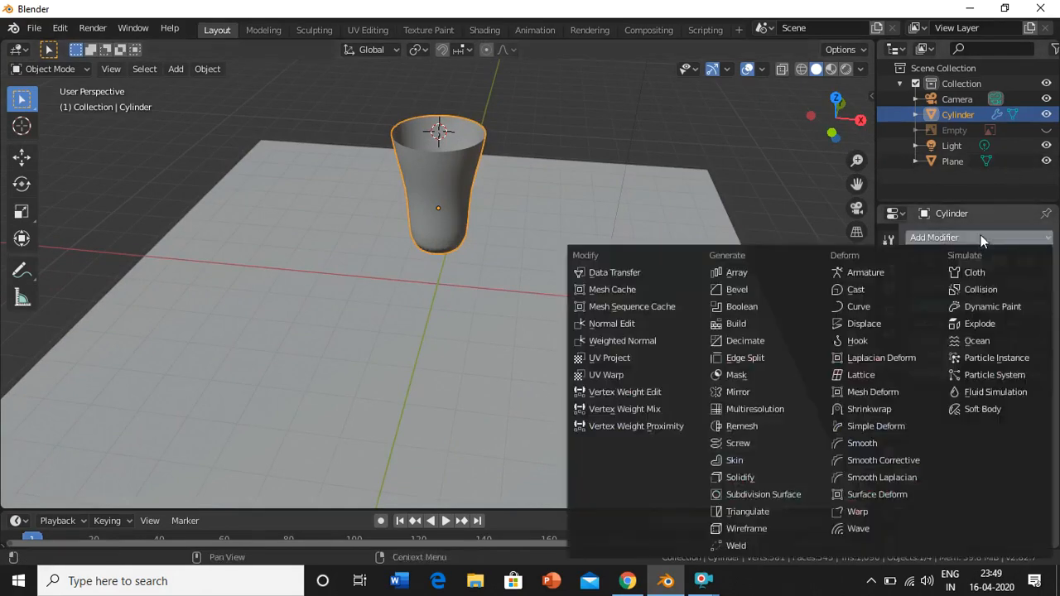
mouse_move(739, 476)
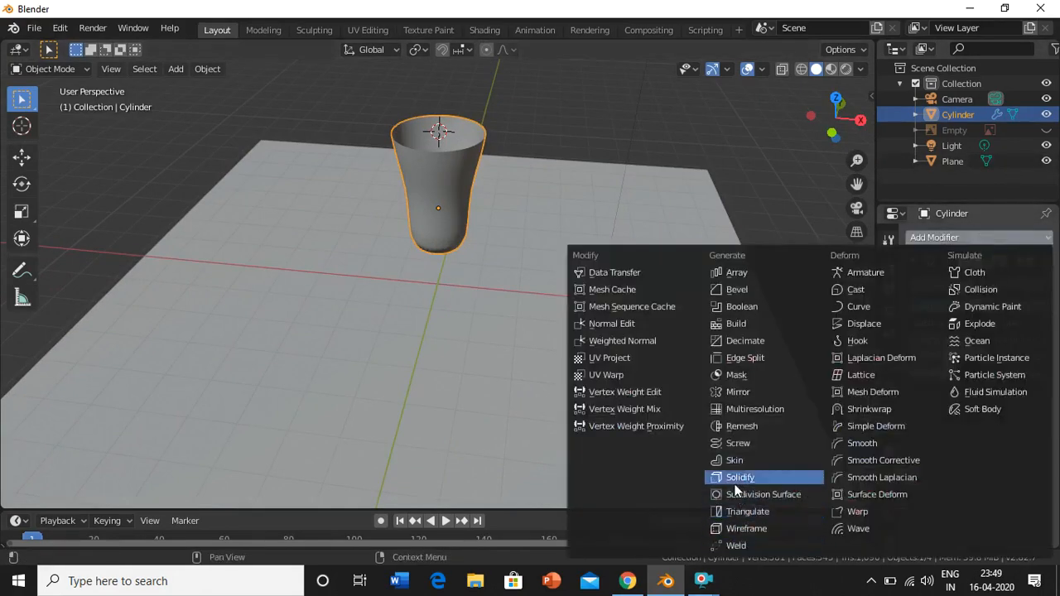
click(739, 477)
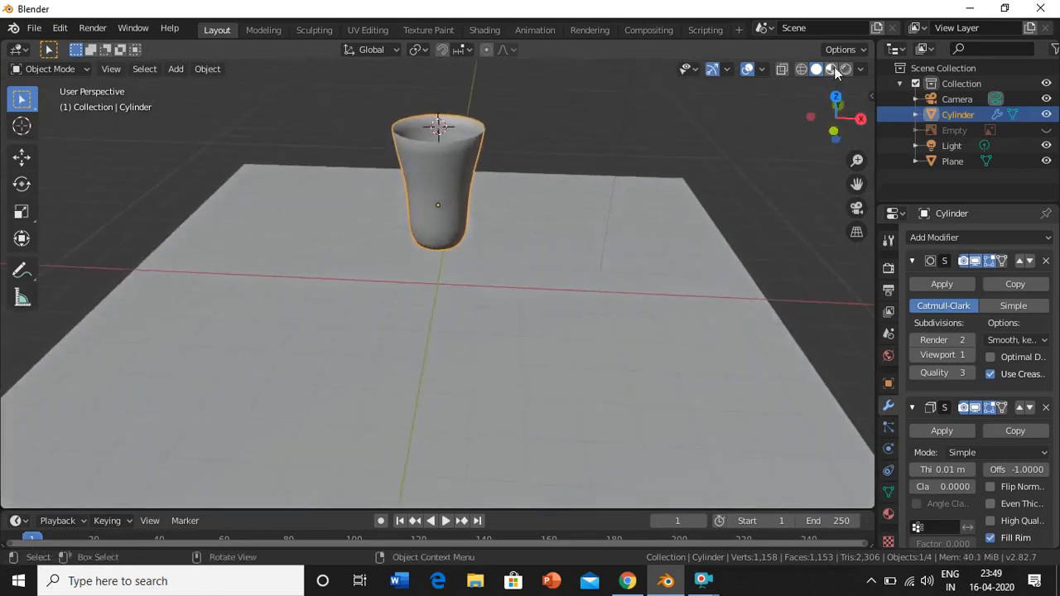
mouse_move(845, 69)
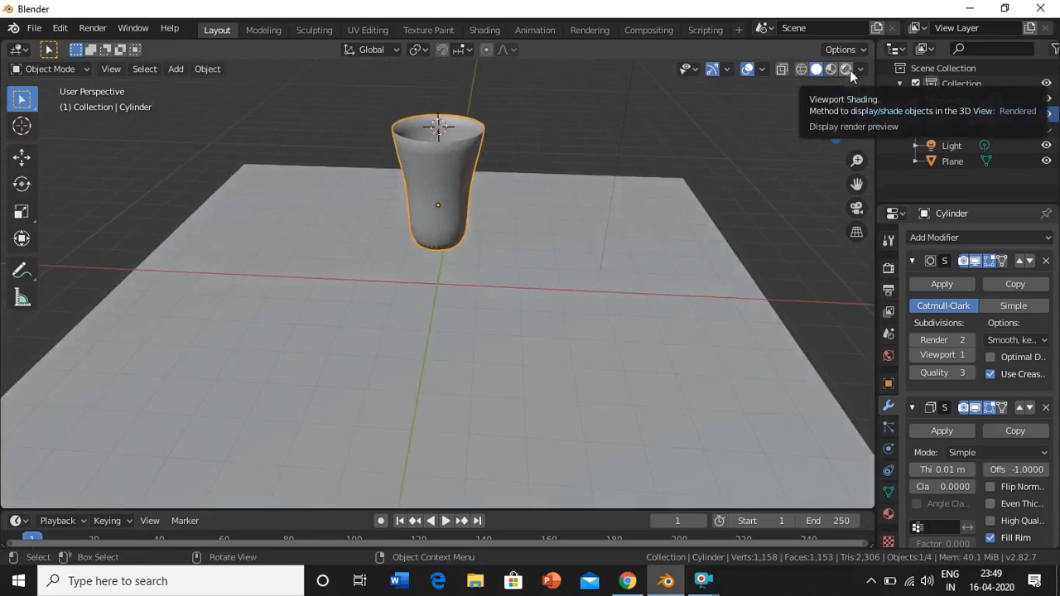
Step: Change the cylinder material's surface shader from Principled BSDF to Glass BSDF
click(845, 68)
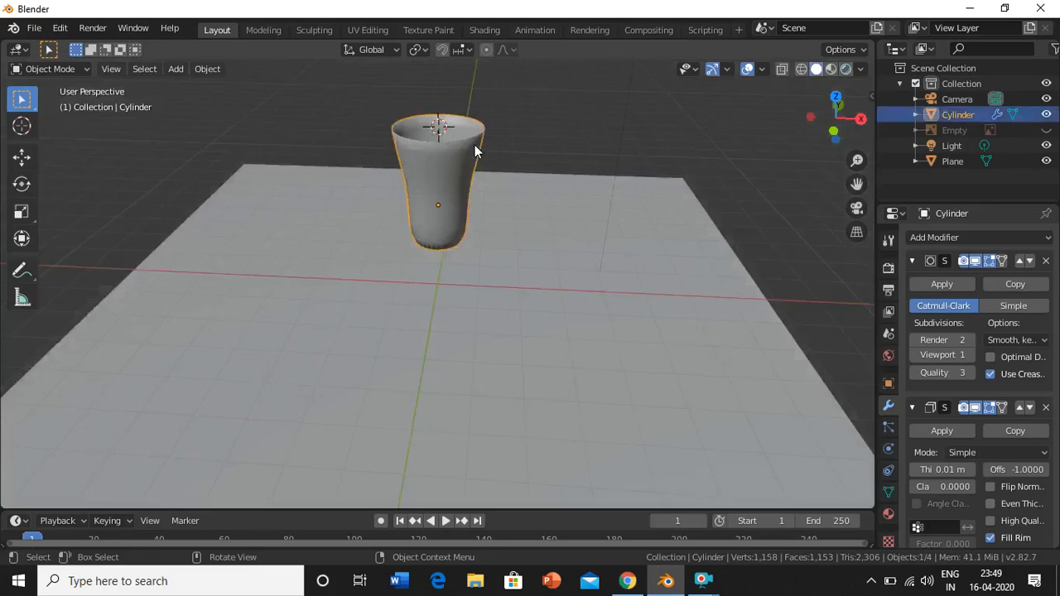
mouse_move(611, 300)
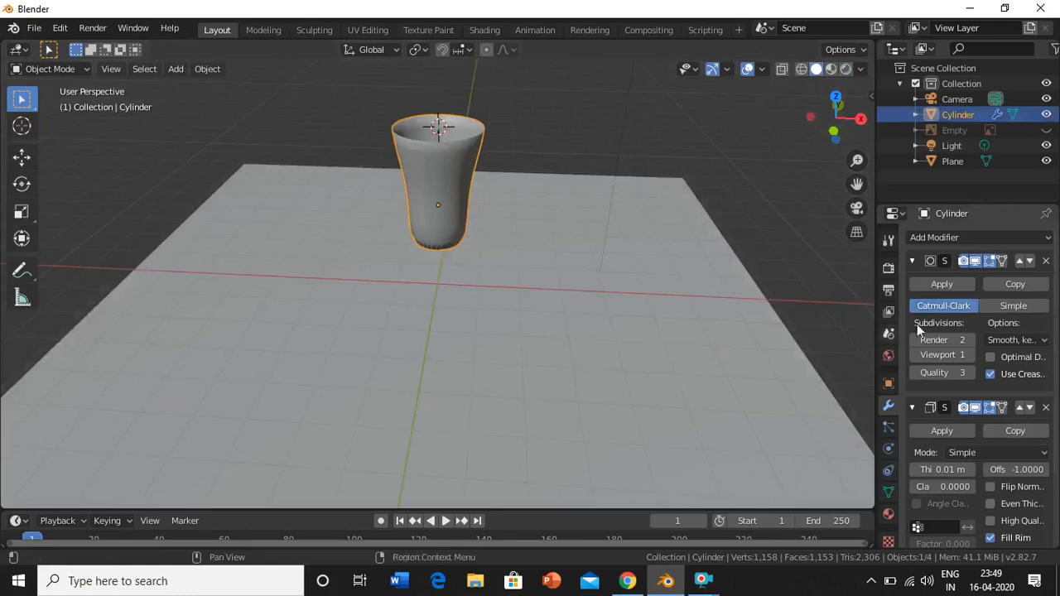
click(887, 427)
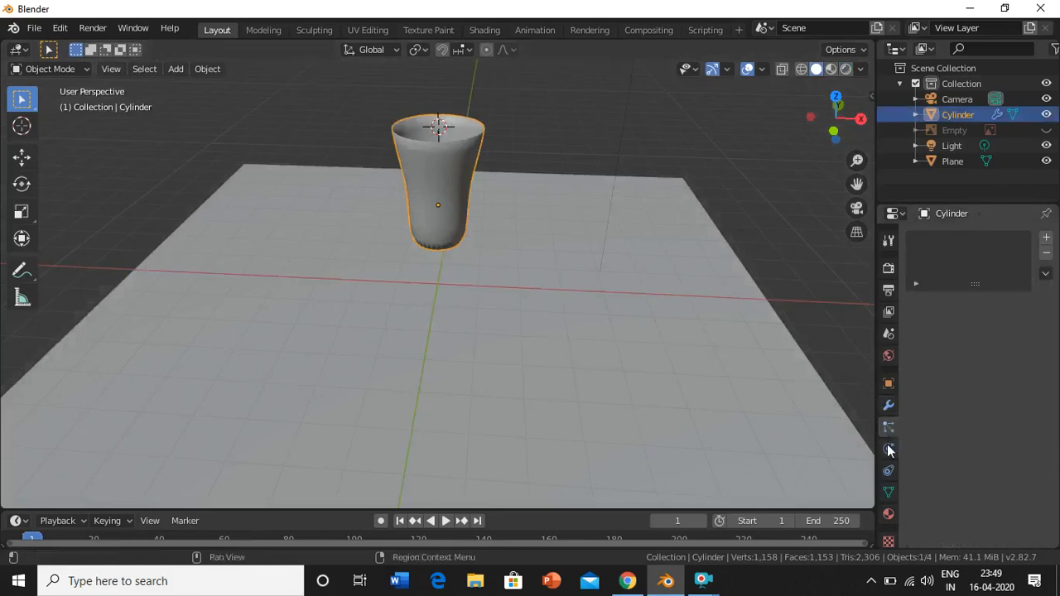
click(887, 513)
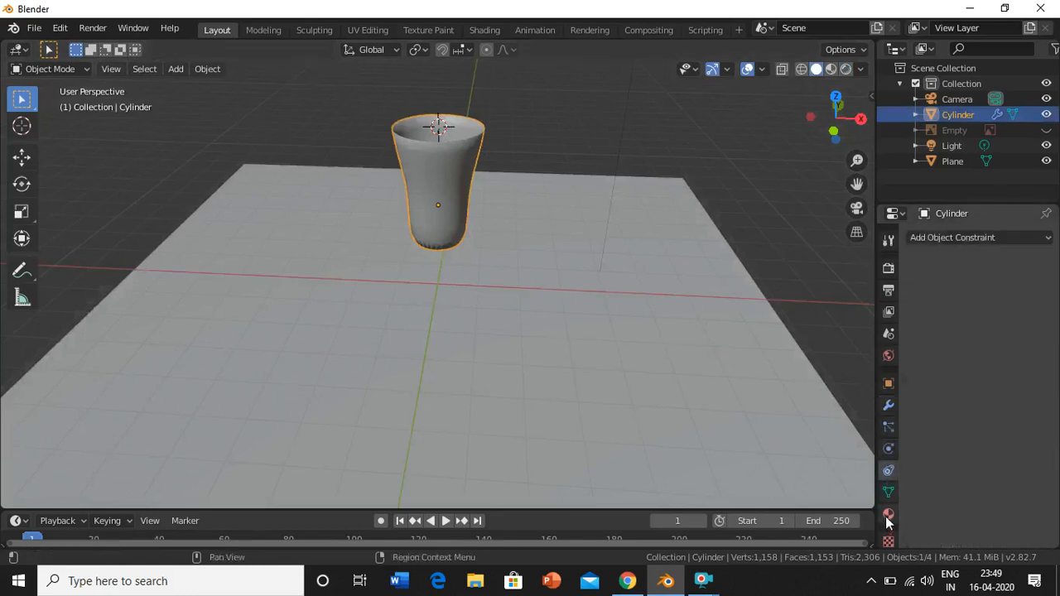
click(888, 514)
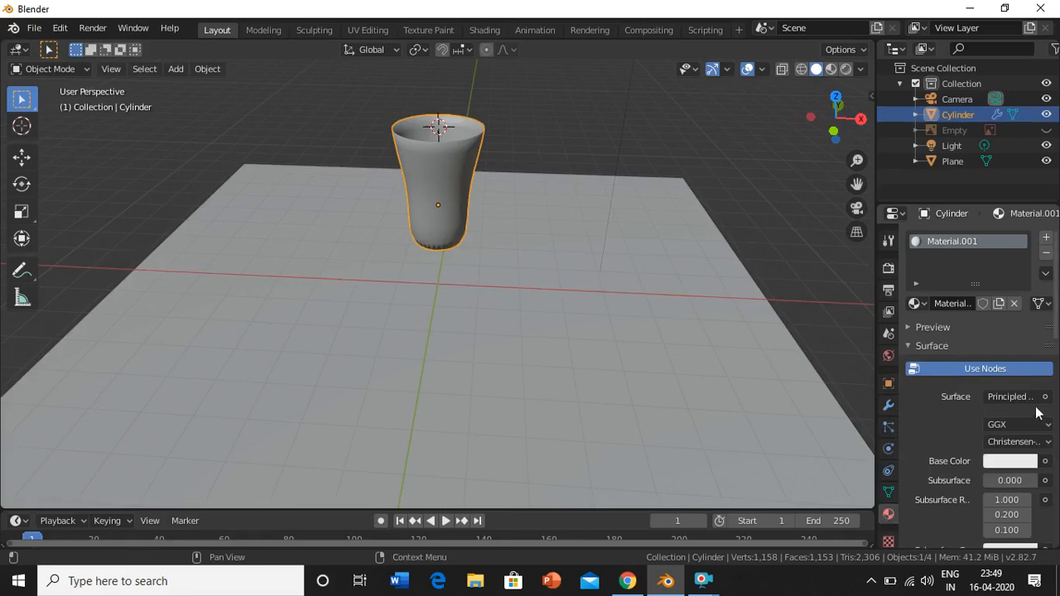
mouse_move(1009, 396)
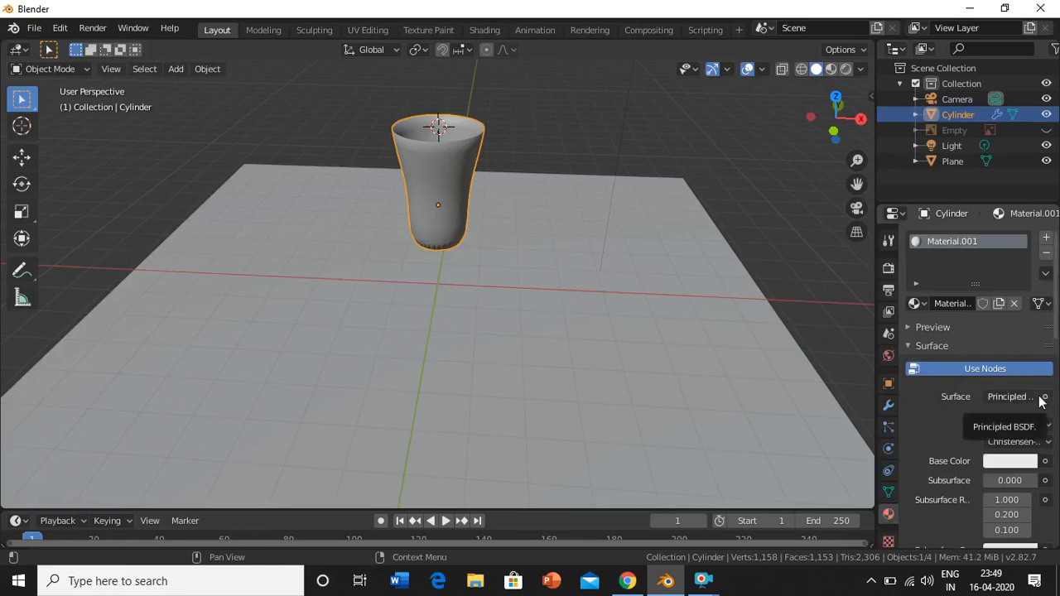
click(1008, 396)
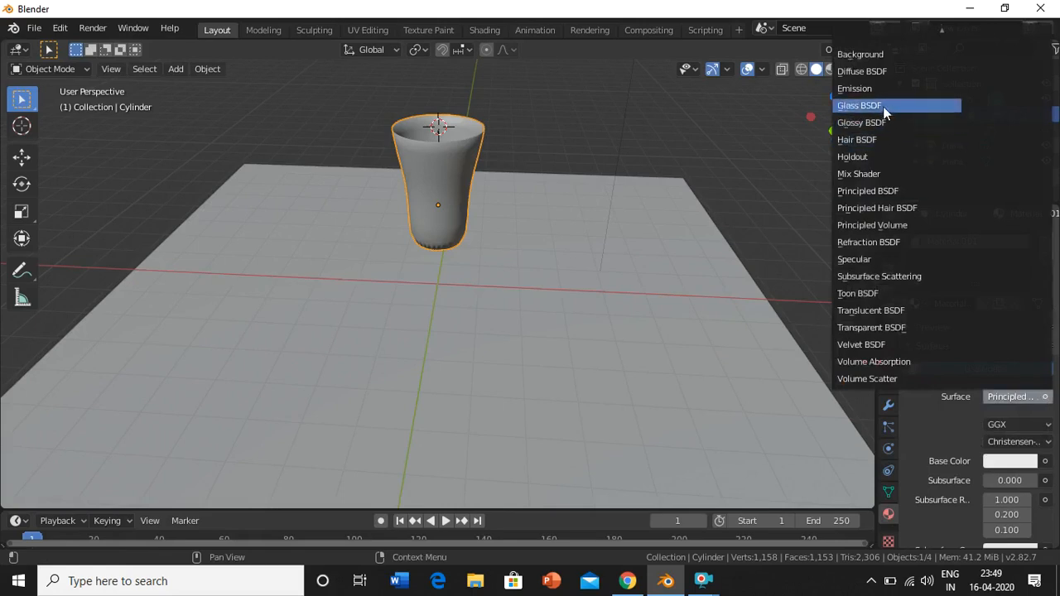
click(859, 105)
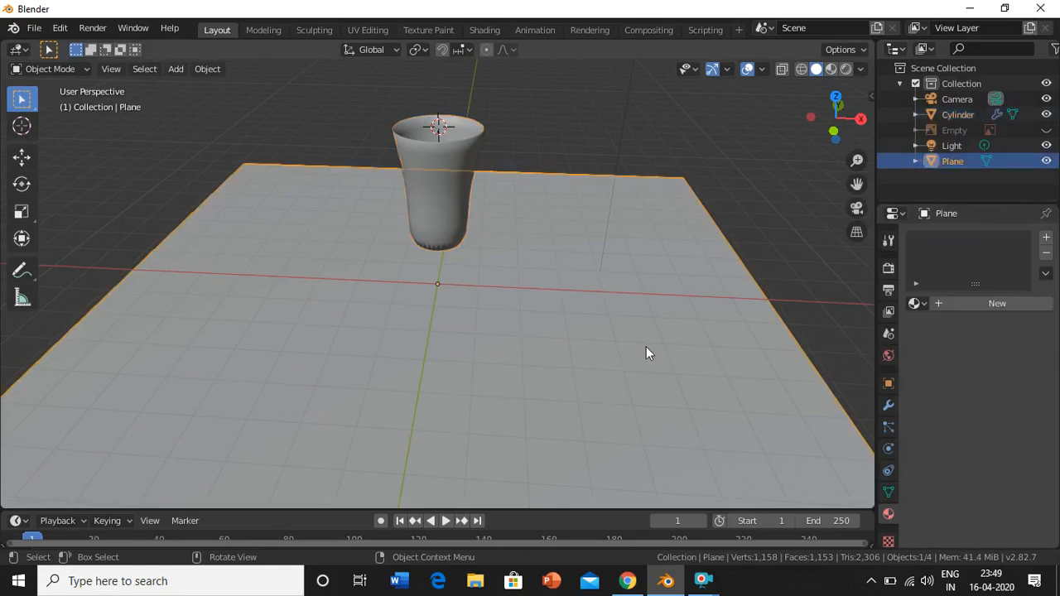
mouse_move(739, 465)
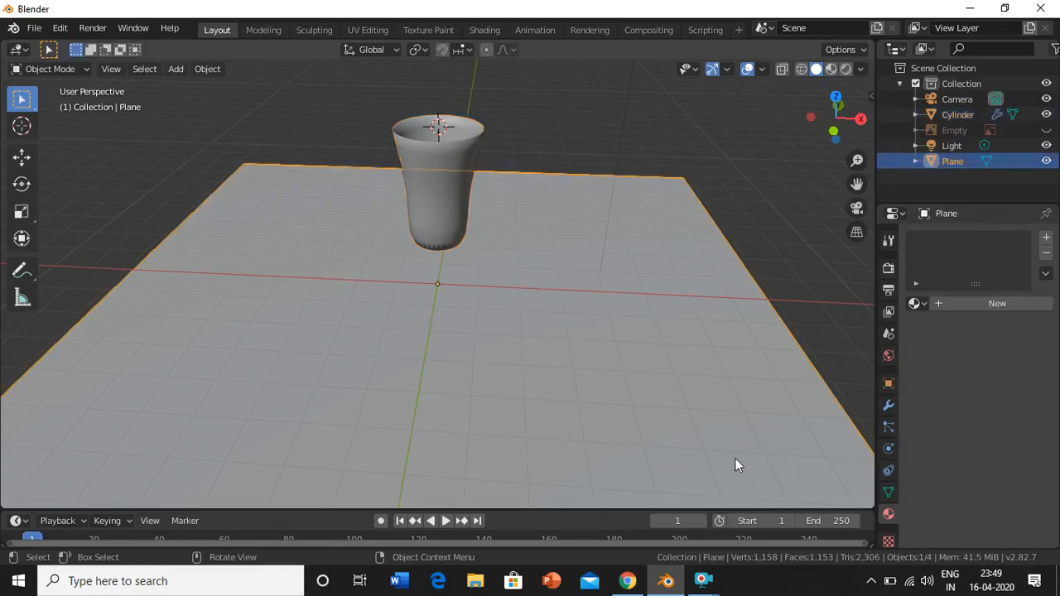
mouse_move(971, 378)
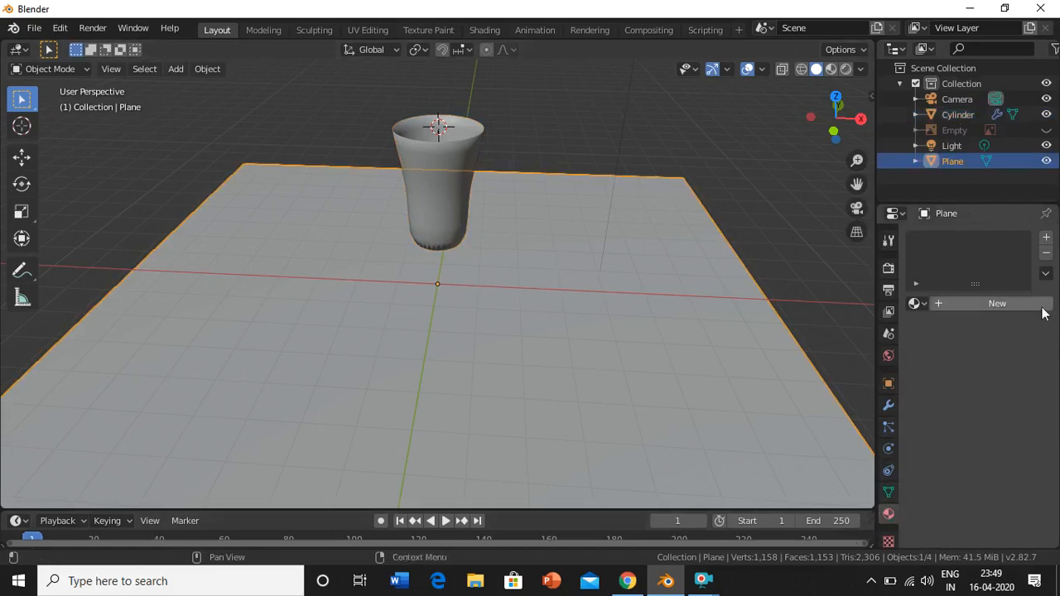
Step: Create Material.002 for the plane and set its base colour to red
click(997, 303)
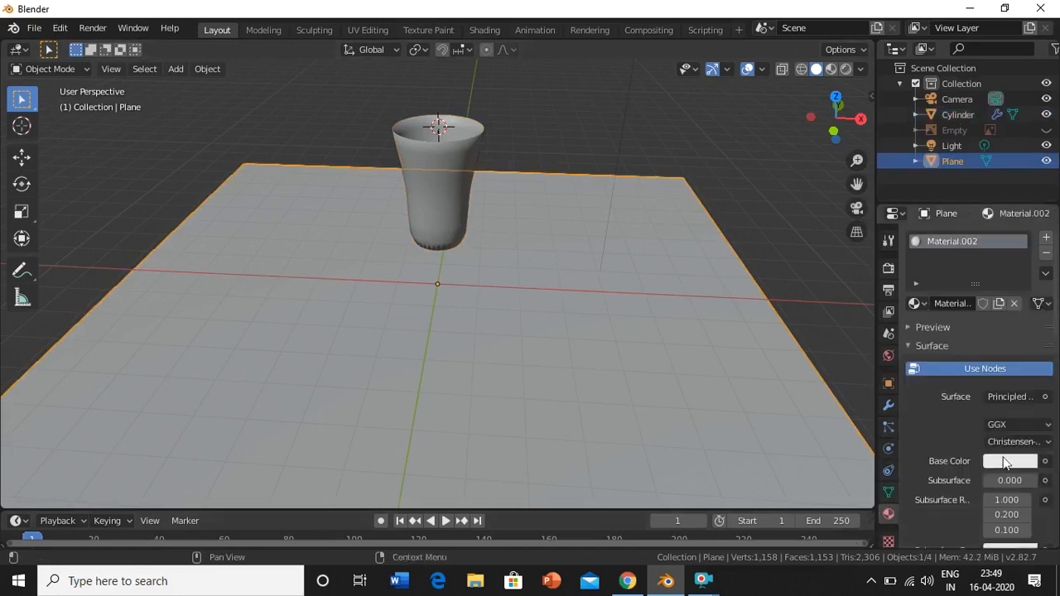
click(1009, 461)
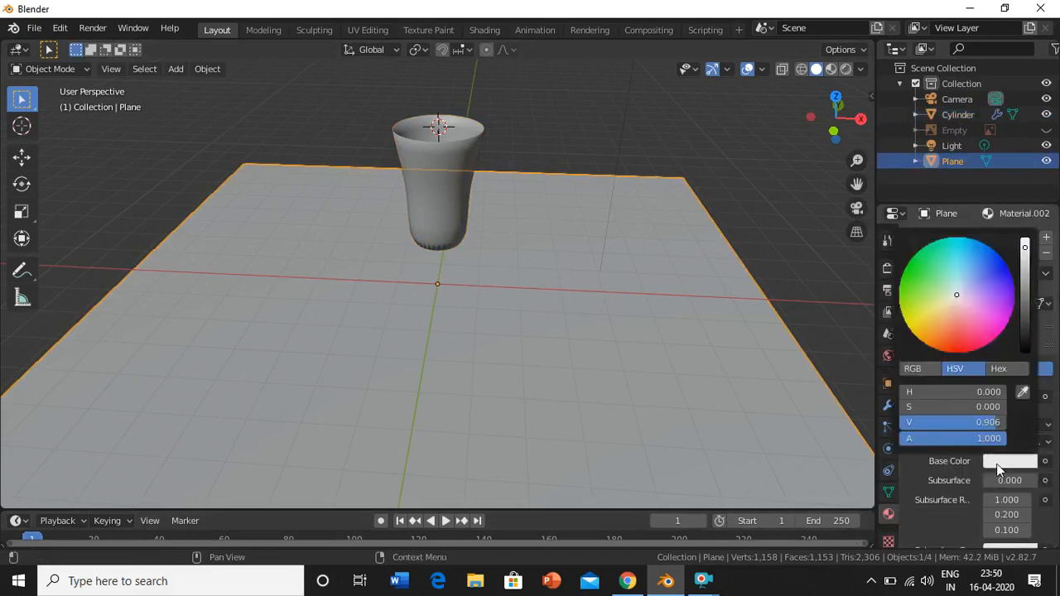
click(961, 307)
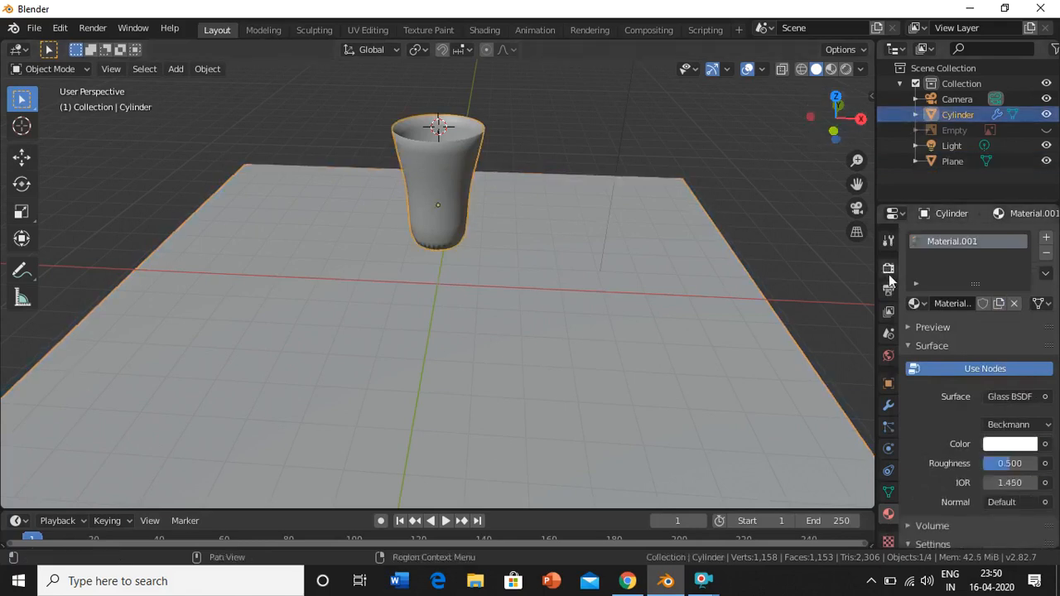
Step: Set the scene's render engine to Cycles in Render Properties
click(887, 268)
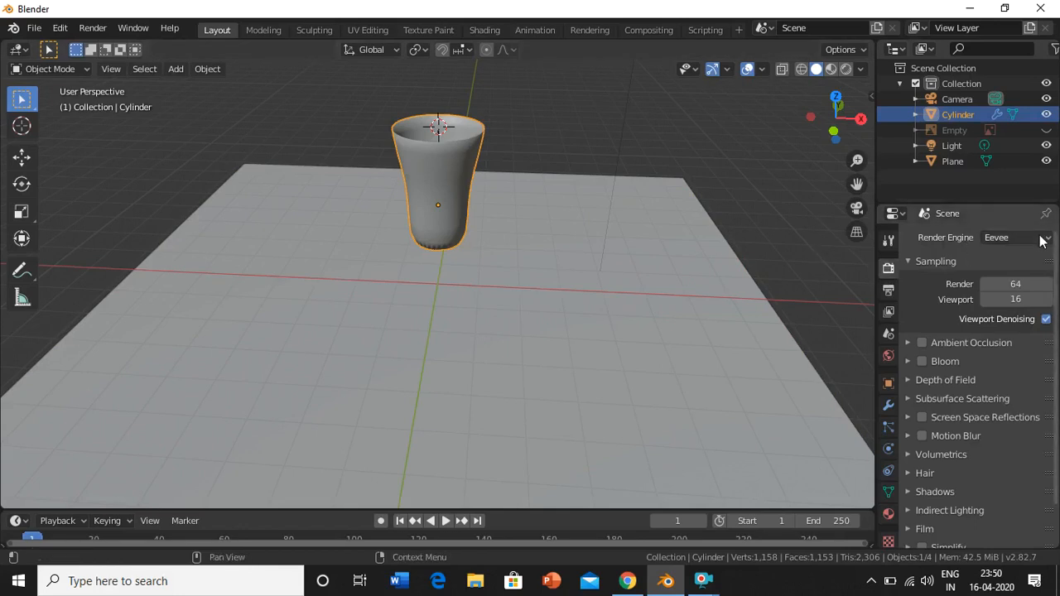
click(1014, 238)
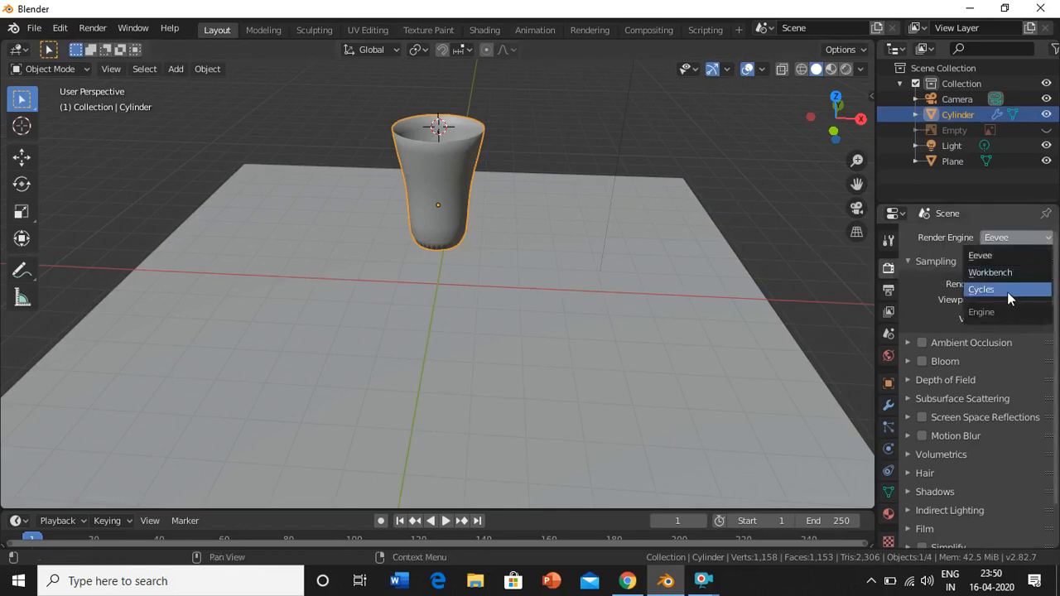
click(980, 289)
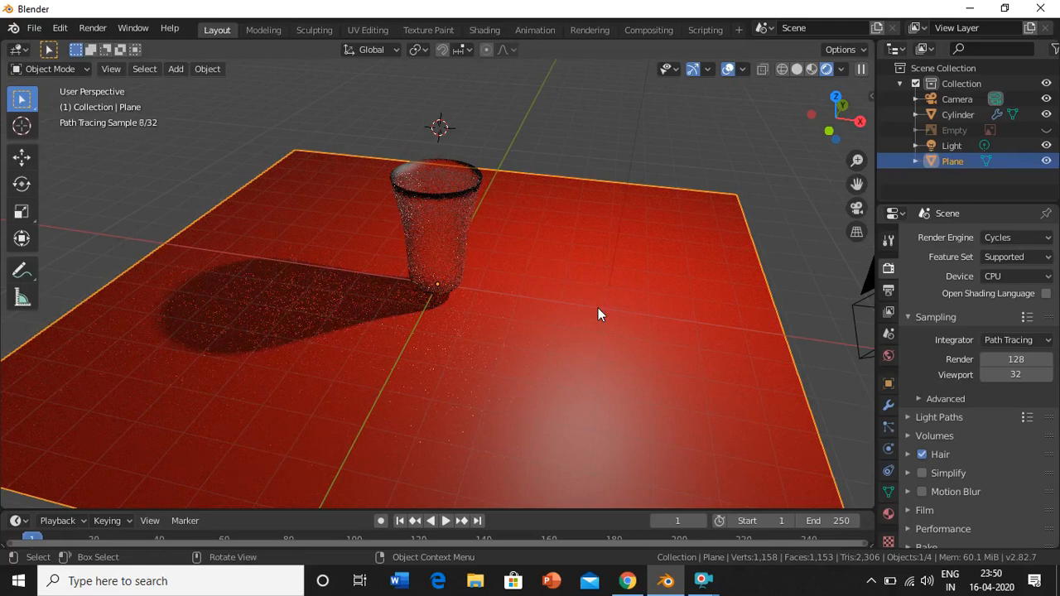
mouse_move(553, 218)
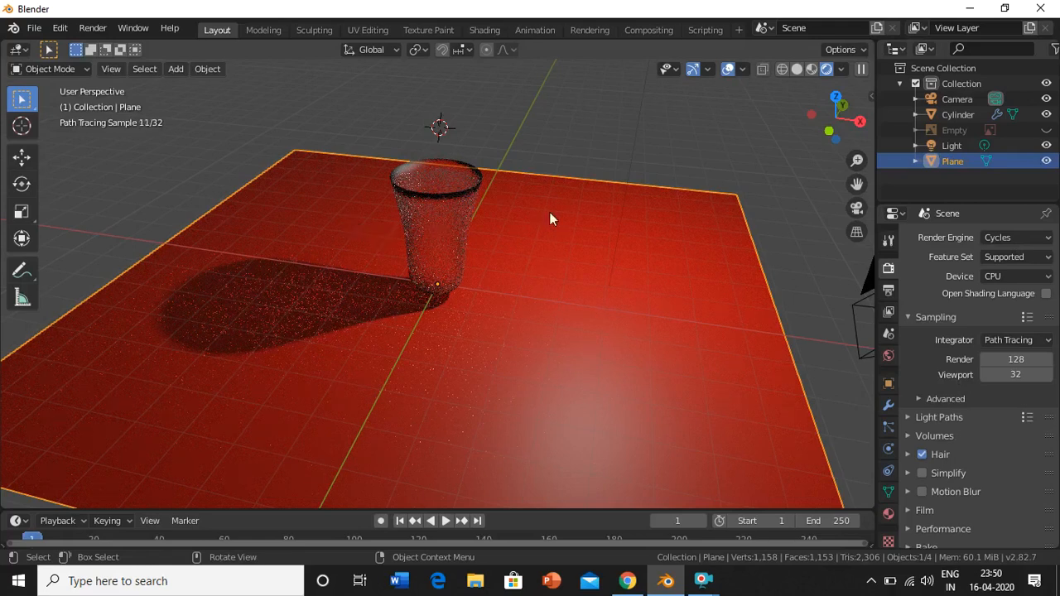
mouse_move(819, 130)
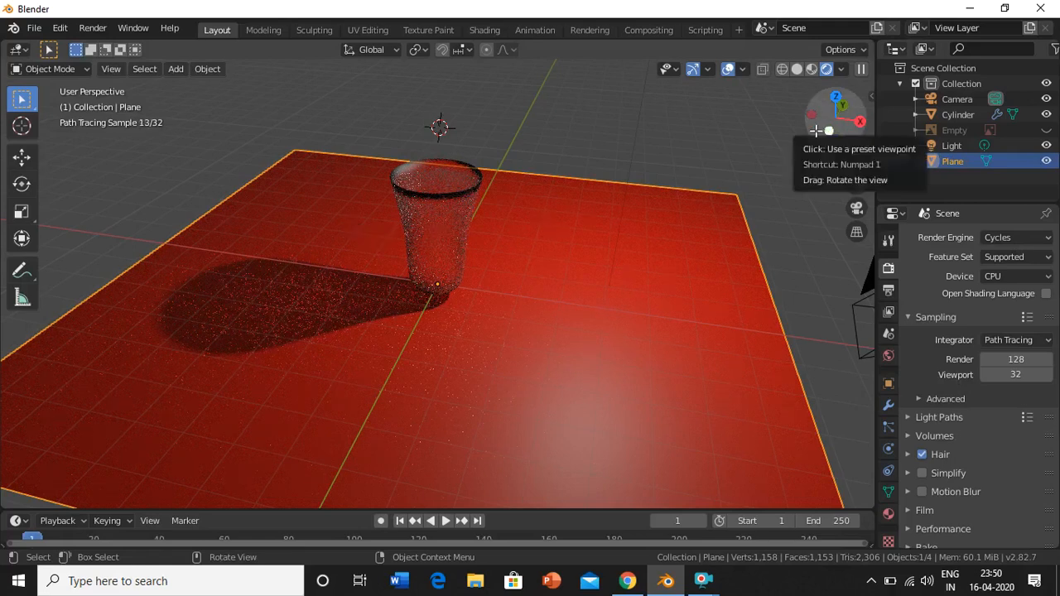